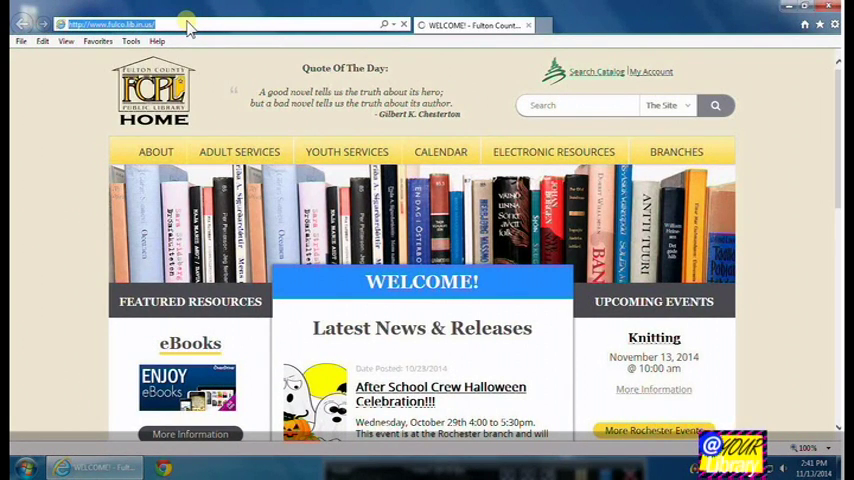
Step: Enter gmail.com in the address bar to reach the Gmail sign-in page
{"action": "type", "text": "gm"}
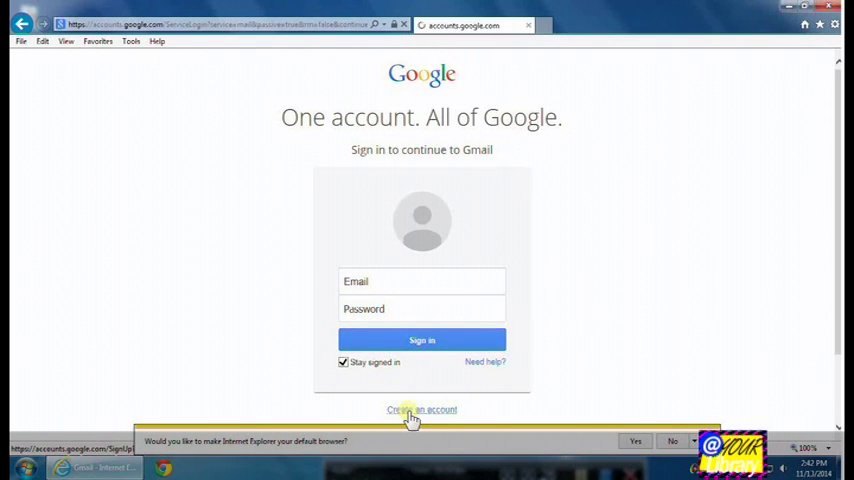
{"action": "left_click", "coordinate": [421, 409]}
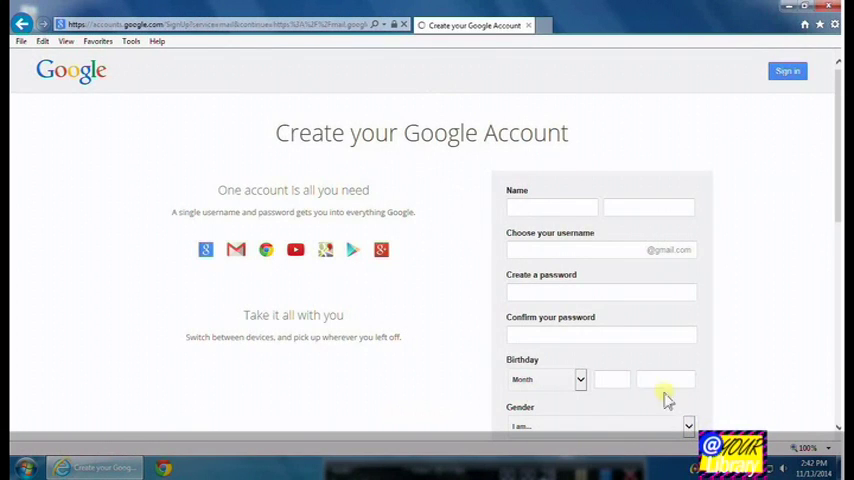
{"action": "left_click", "coordinate": [550, 207]}
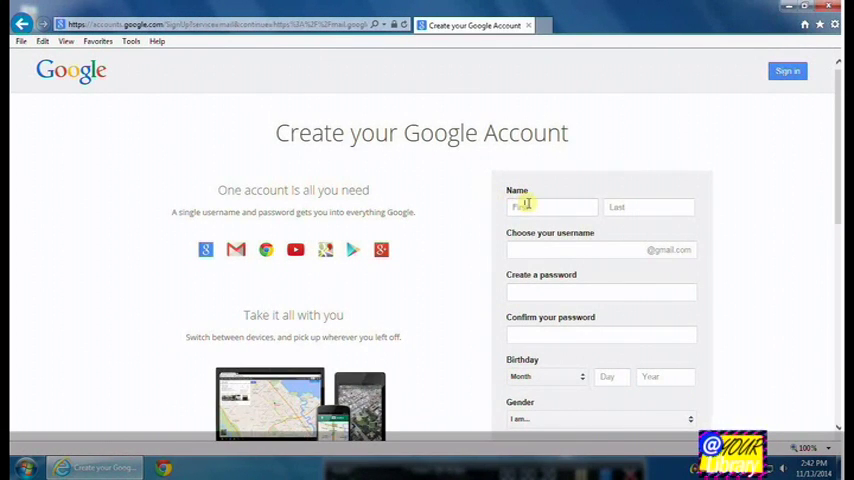
{"action": "left_click", "coordinate": [550, 207]}
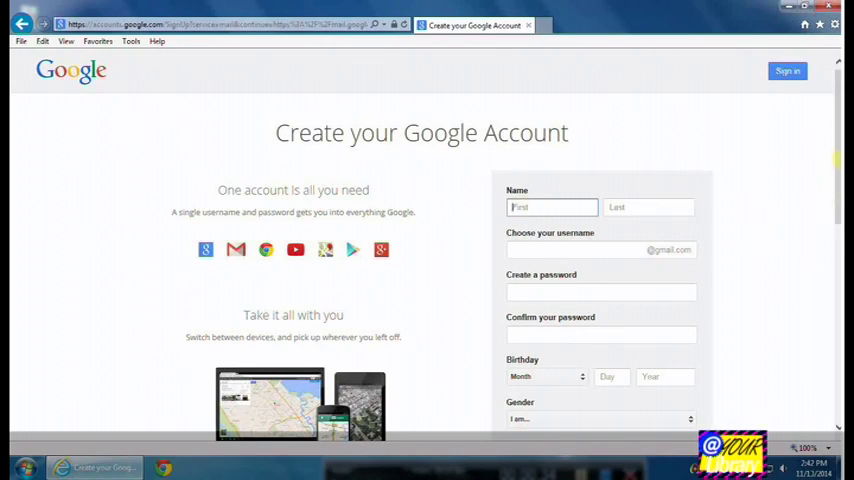
{"action": "scroll", "scroll_direction": "down", "scroll_amount": 3}
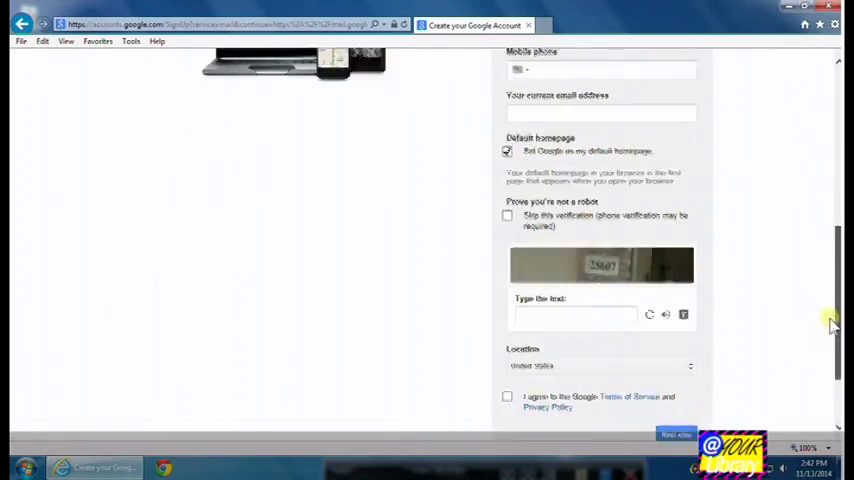
{"action": "scroll", "scroll_direction": "up", "scroll_amount": 3}
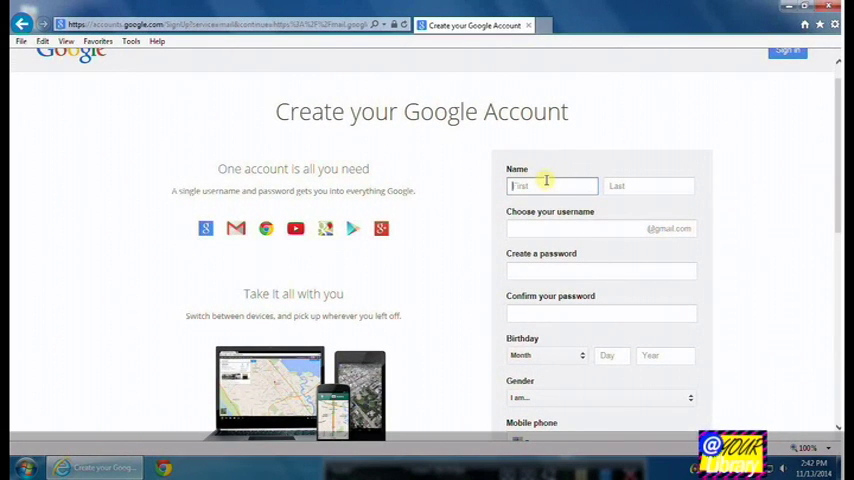
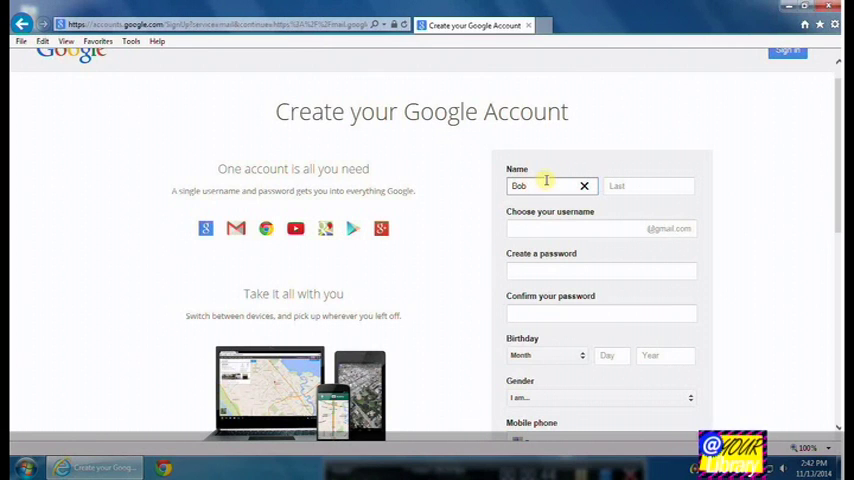
{"action": "left_click", "coordinate": [648, 186]}
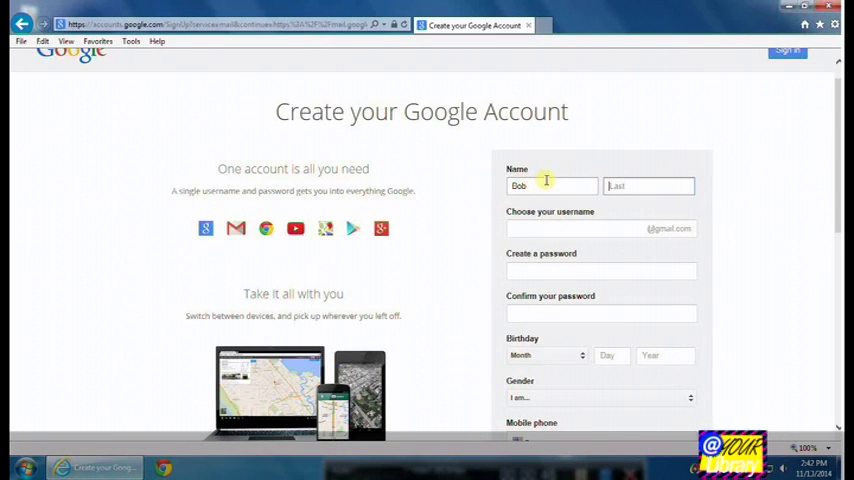
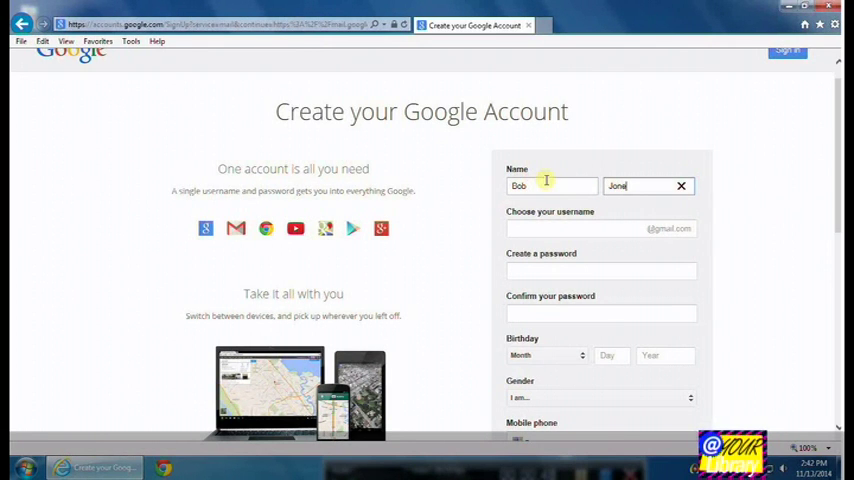
{"action": "type", "text": "s"}
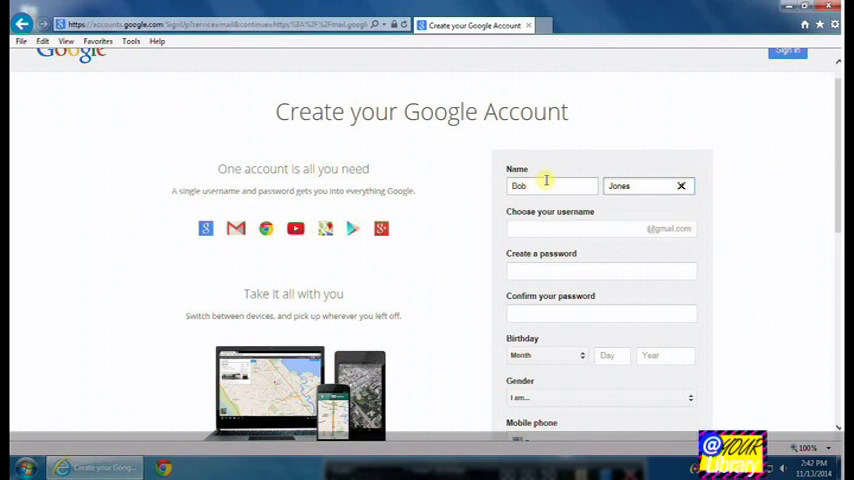
{"action": "left_click", "coordinate": [600, 228]}
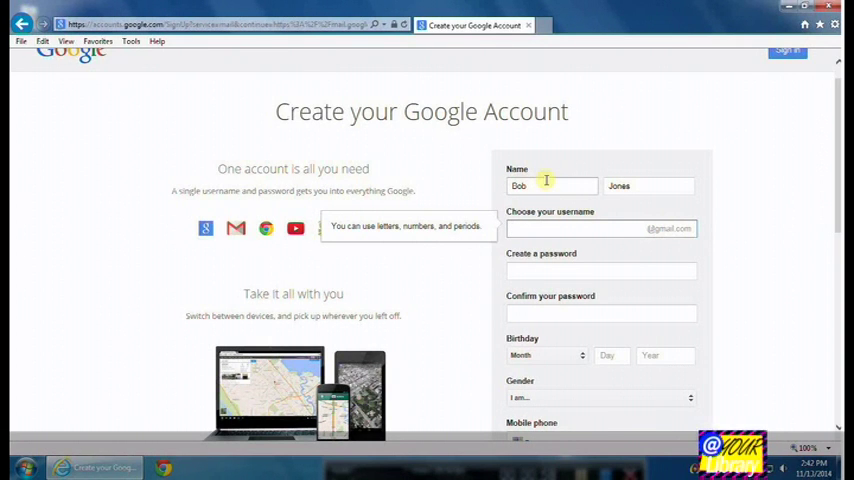
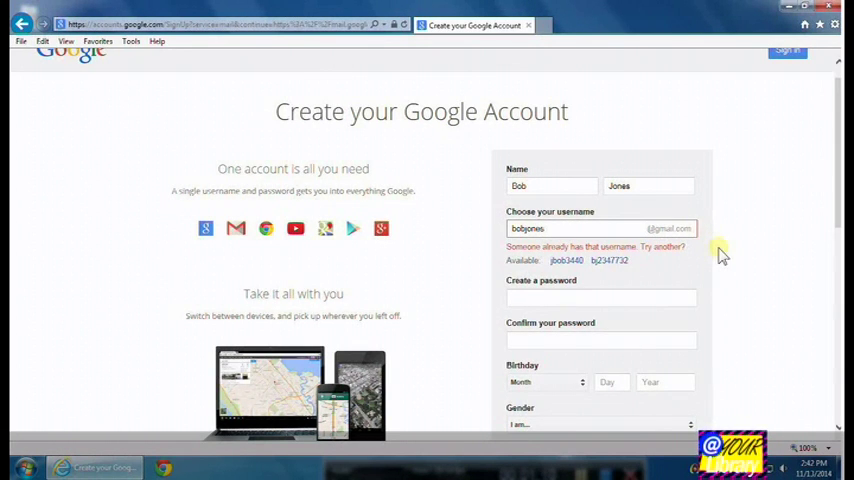
{"action": "left_click", "coordinate": [595, 228]}
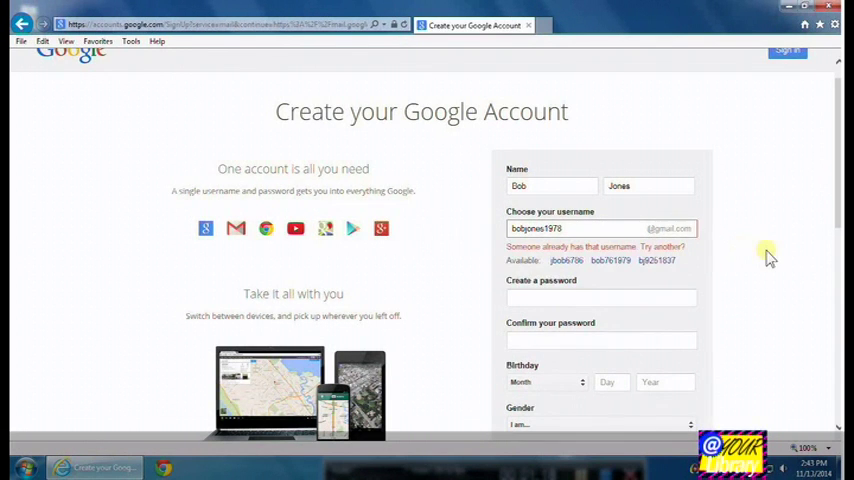
{"action": "left_click", "coordinate": [575, 228]}
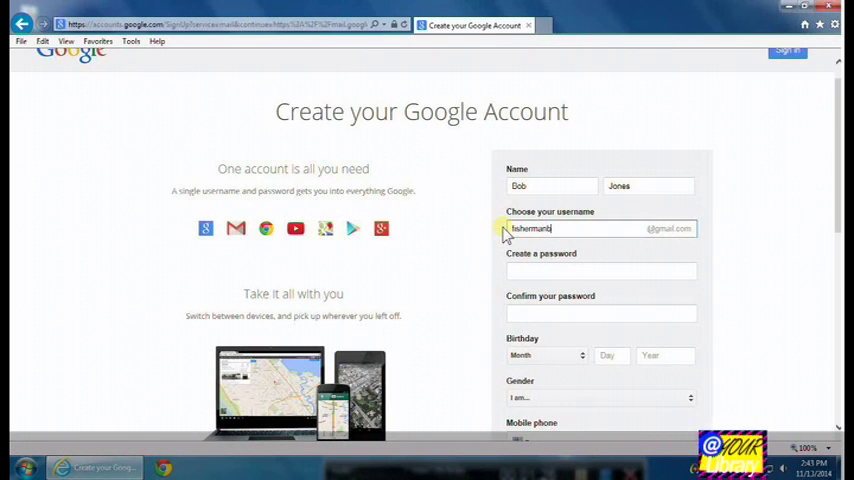
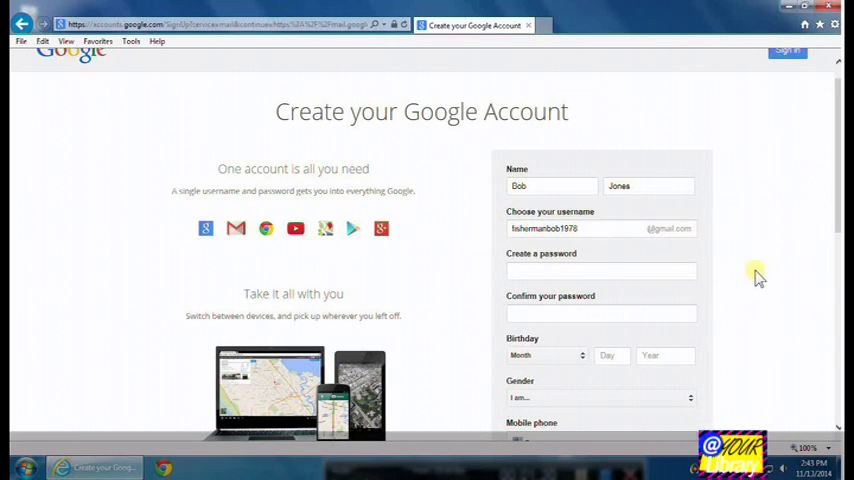
{"action": "left_click", "coordinate": [600, 271]}
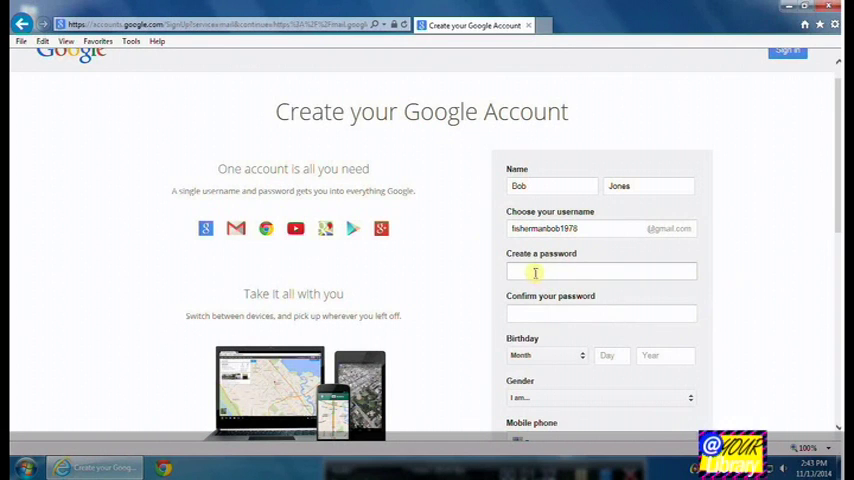
Step: Type the new password and repeat it in the confirm field
{"action": "left_click", "coordinate": [600, 271]}
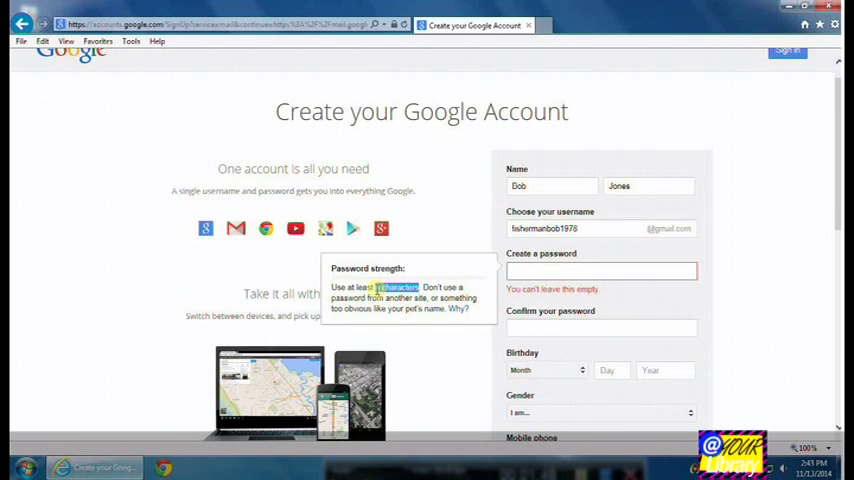
{"action": "left_click", "coordinate": [600, 270]}
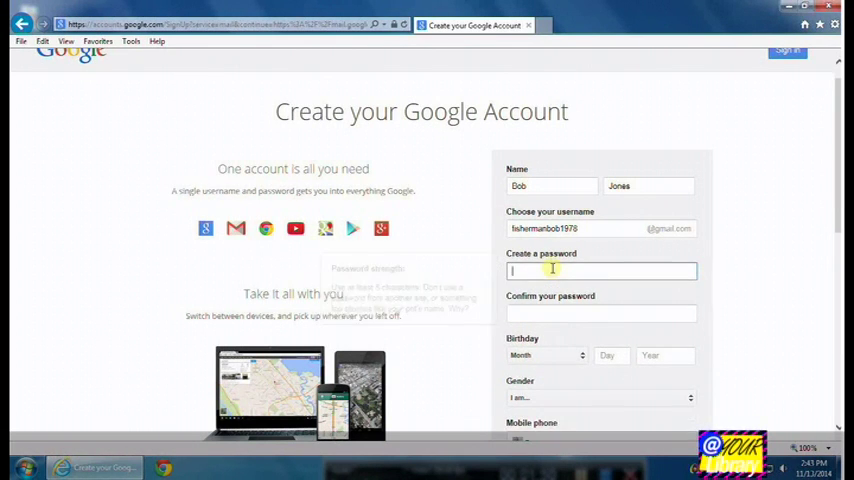
{"action": "left_click", "coordinate": [600, 271]}
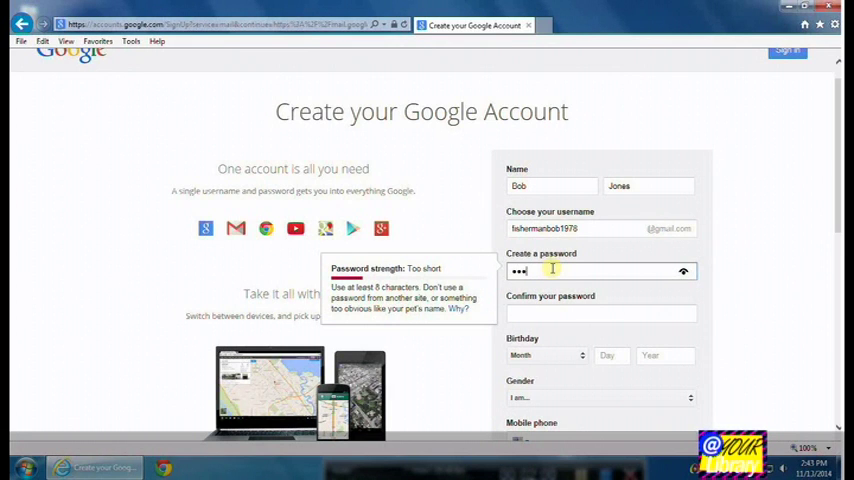
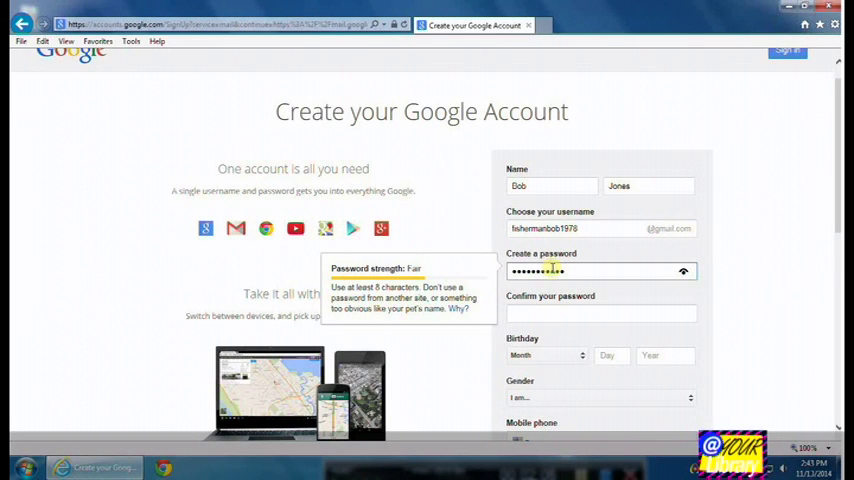
{"action": "left_click", "coordinate": [684, 271]}
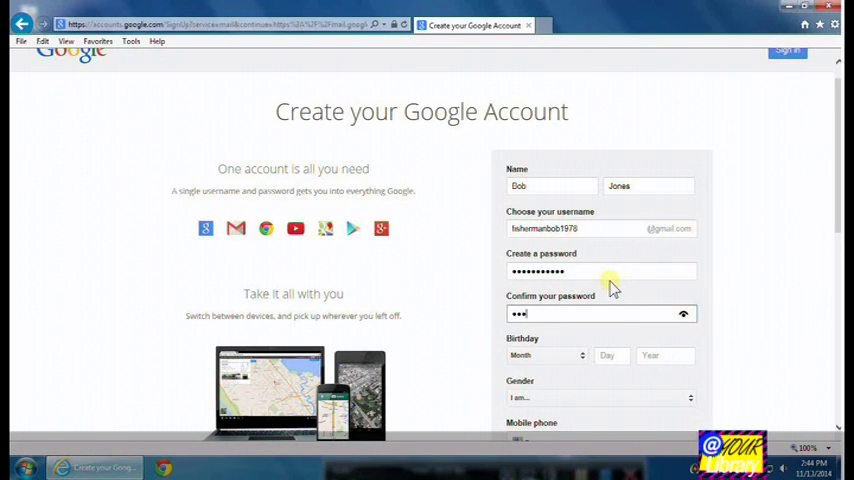
{"action": "type", "text": "•••"}
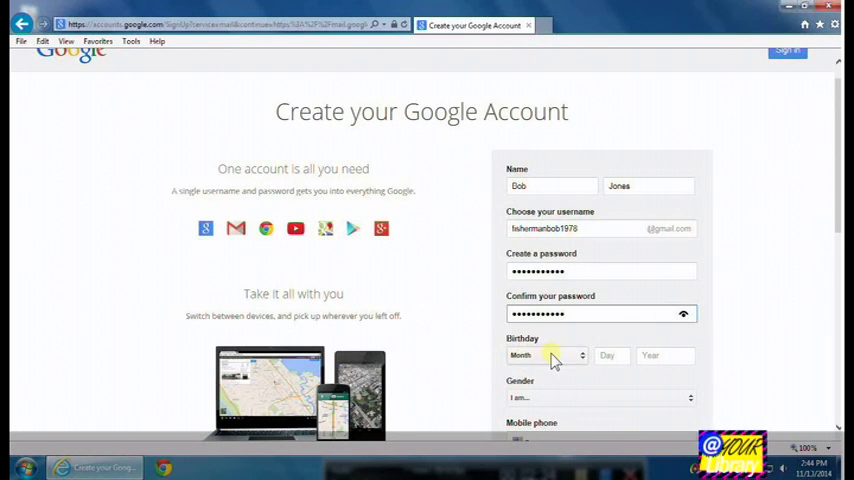
Step: Set the birthday to January 1, 1978
{"action": "left_click", "coordinate": [546, 355]}
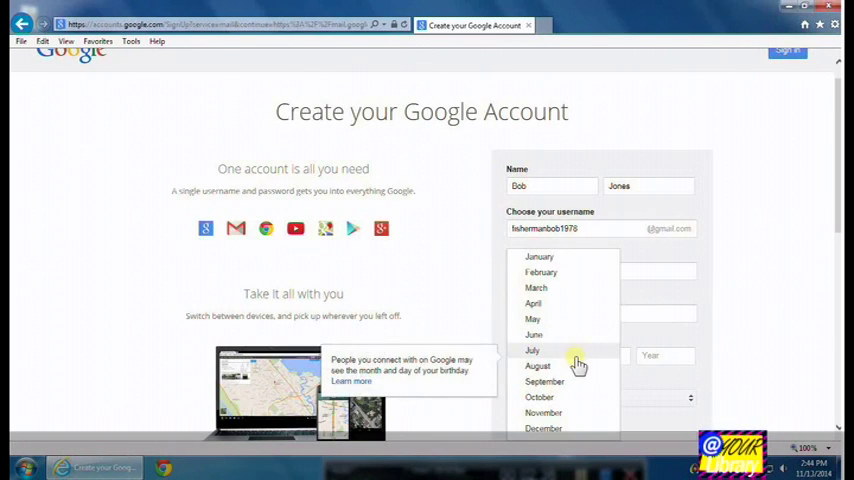
{"action": "left_click", "coordinate": [522, 256]}
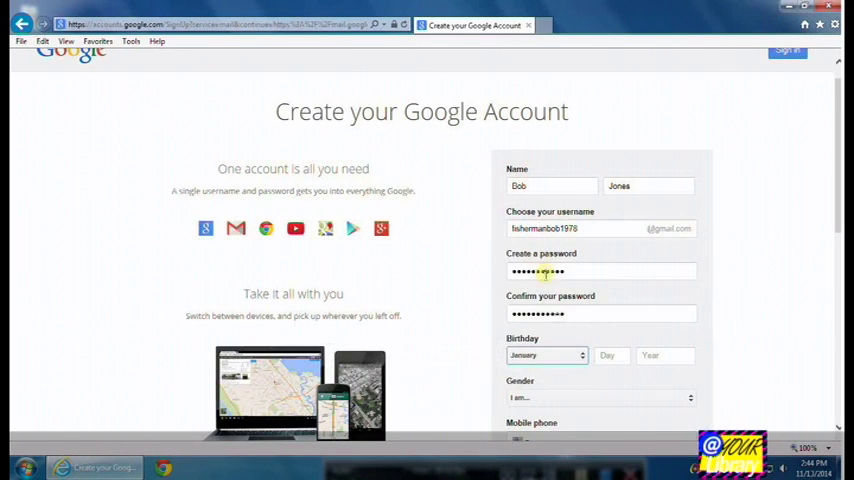
{"action": "left_click", "coordinate": [611, 355]}
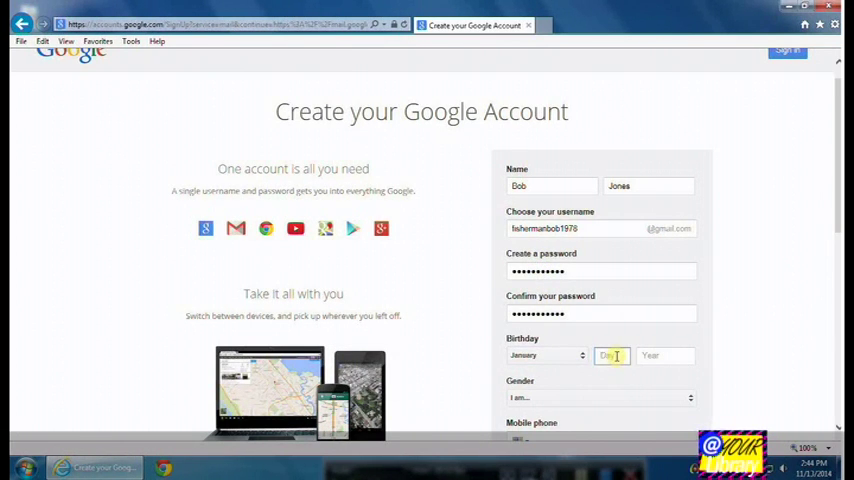
{"action": "type", "text": "1"}
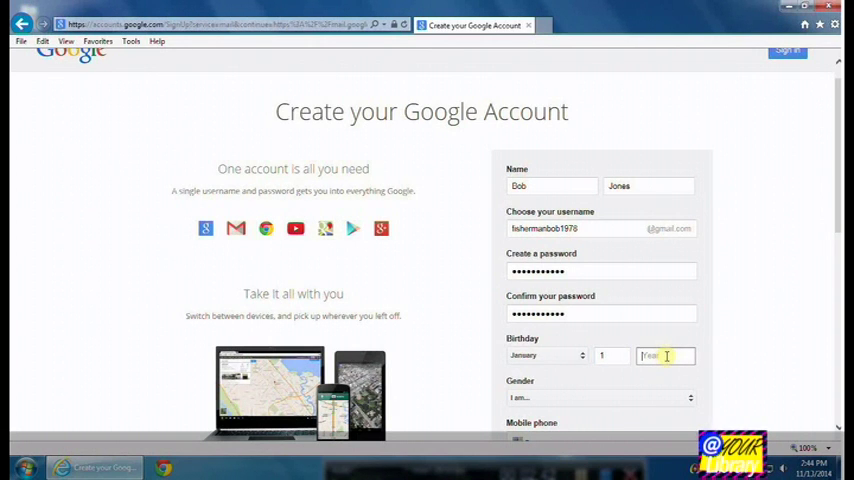
{"action": "type", "text": "1978"}
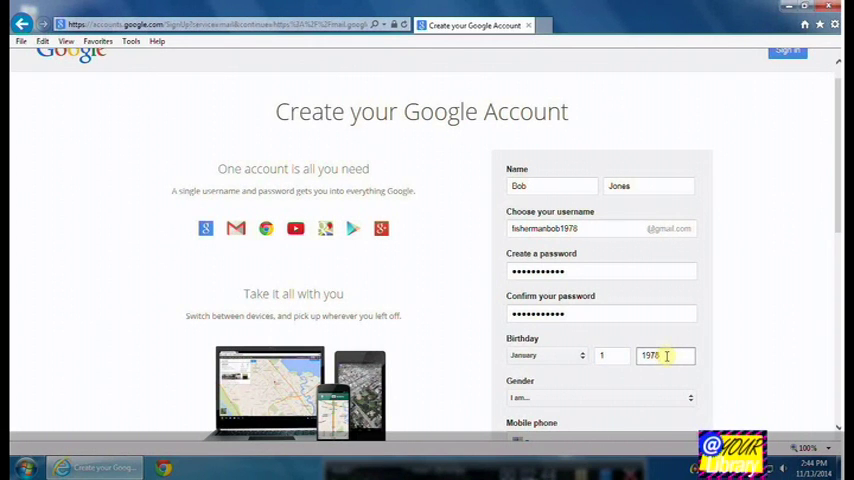
Step: Choose Other as the gender
{"action": "scroll", "scroll_direction": "down", "scroll_amount": 3}
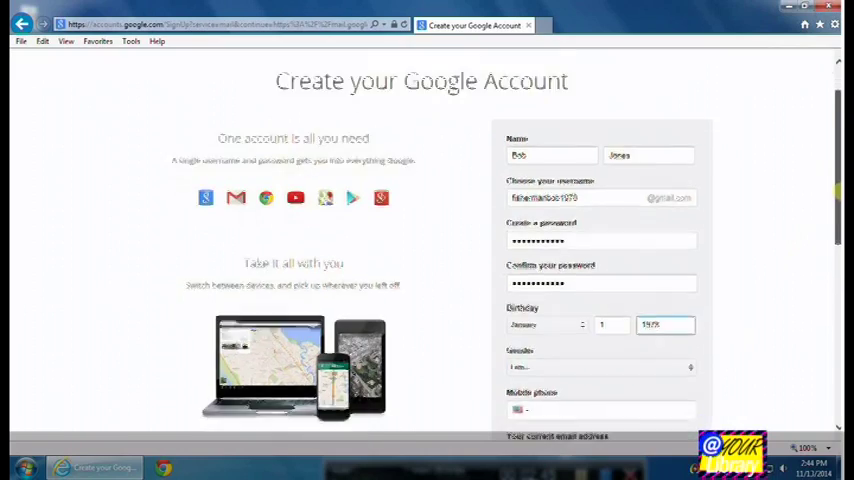
{"action": "scroll", "scroll_direction": "down", "scroll_amount": 3}
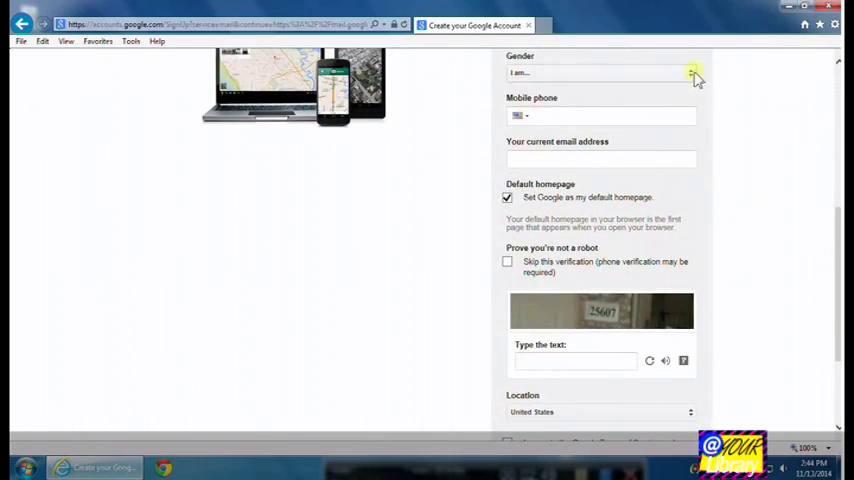
{"action": "left_click", "coordinate": [690, 72]}
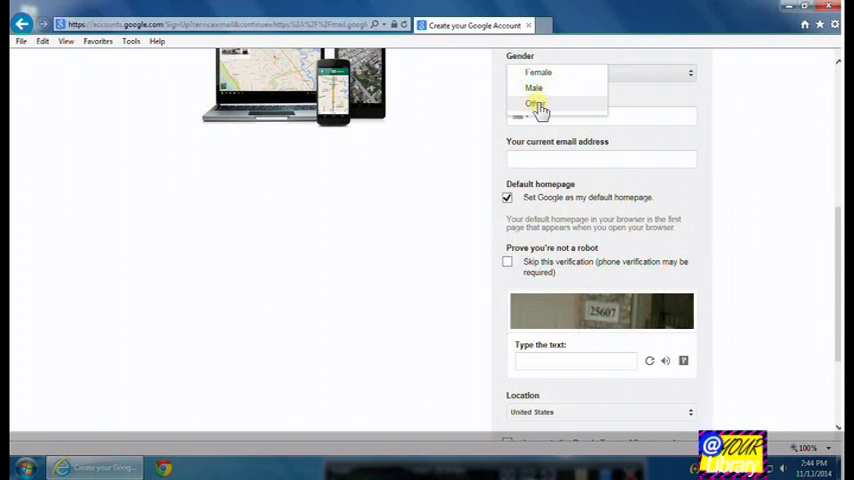
{"action": "left_click", "coordinate": [535, 103]}
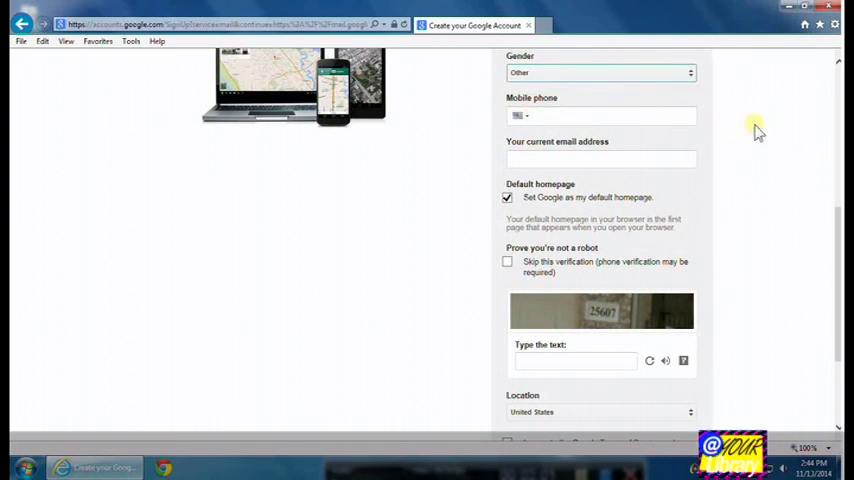
{"action": "left_click", "coordinate": [588, 116]}
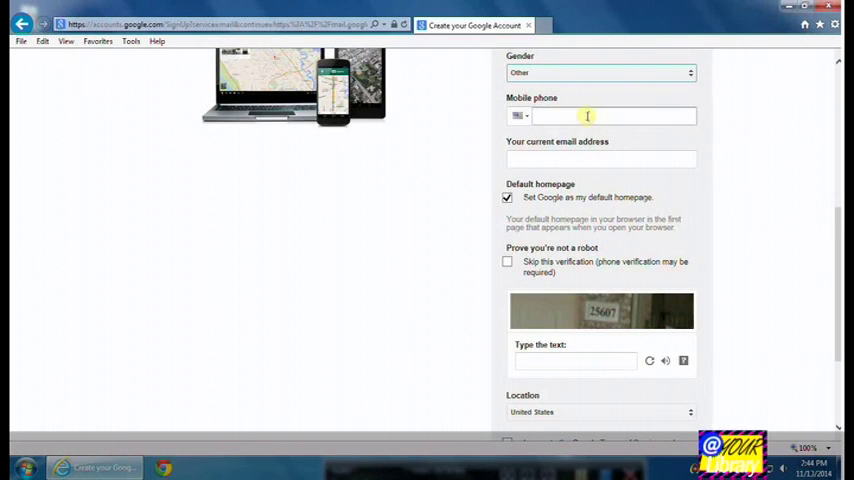
Step: Skip mobile phone and current email, and untick 'Set Google as my default homepage'
{"action": "left_click", "coordinate": [600, 116]}
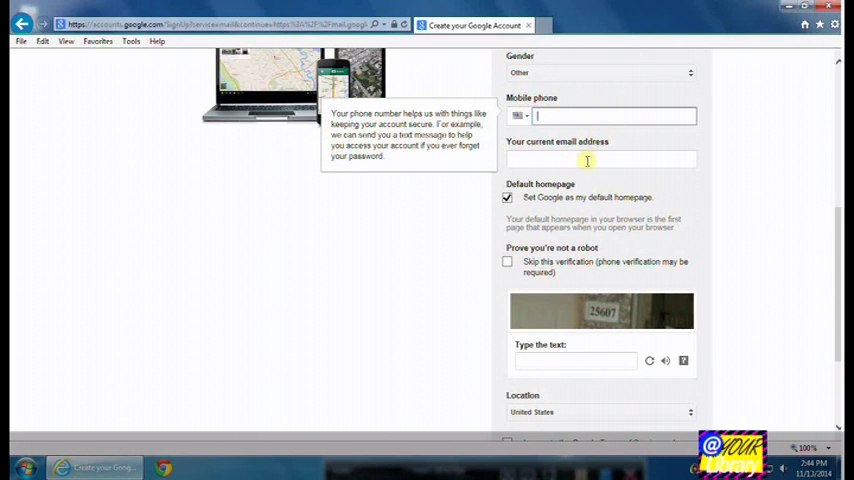
{"action": "mouse_move", "coordinate": [550, 159]}
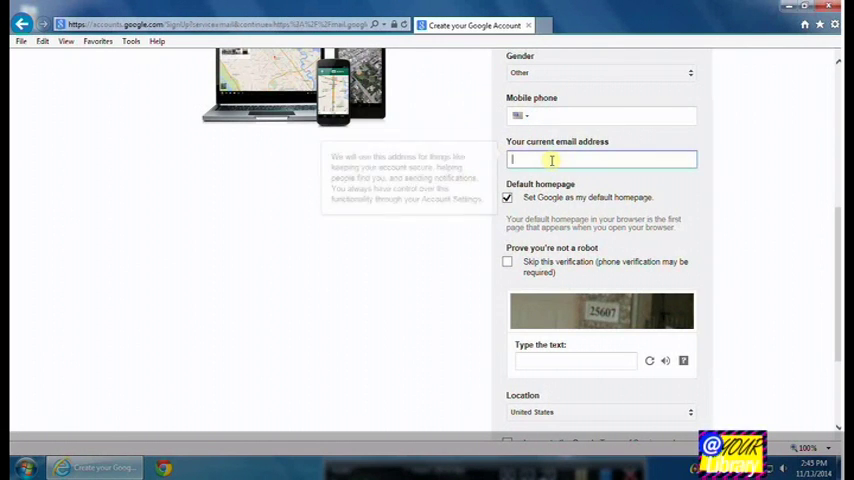
{"action": "left_click", "coordinate": [600, 159]}
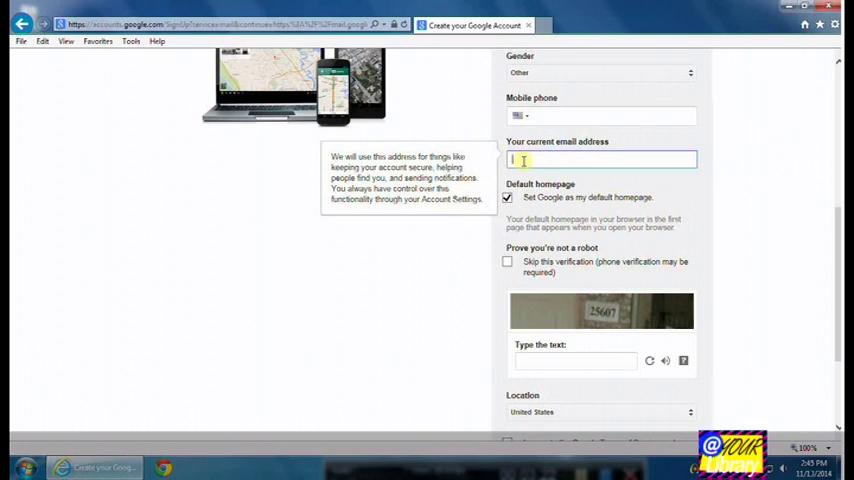
{"action": "mouse_move", "coordinate": [595, 159]}
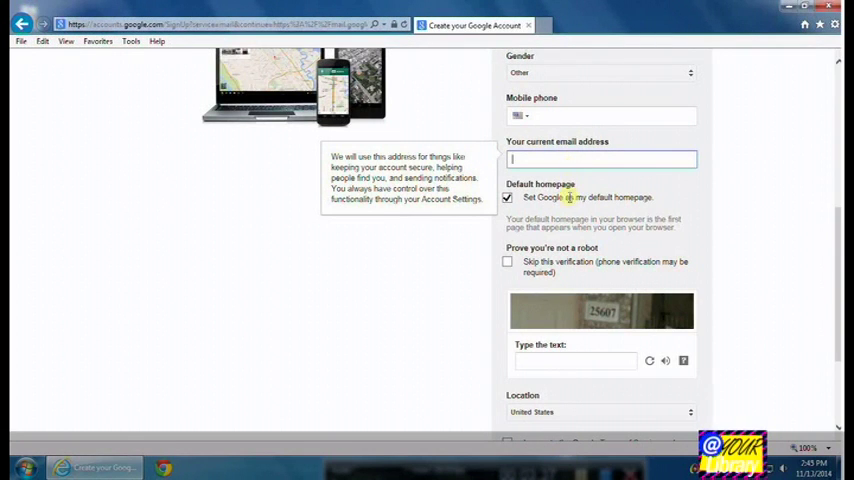
{"action": "left_click", "coordinate": [507, 197]}
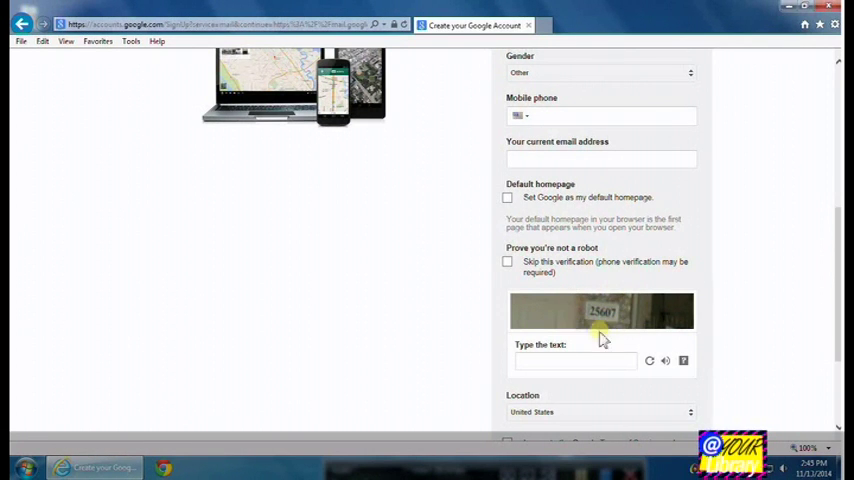
Step: Reload the captcha image twice and enter 187 as the verification text
{"action": "left_click", "coordinate": [575, 361]}
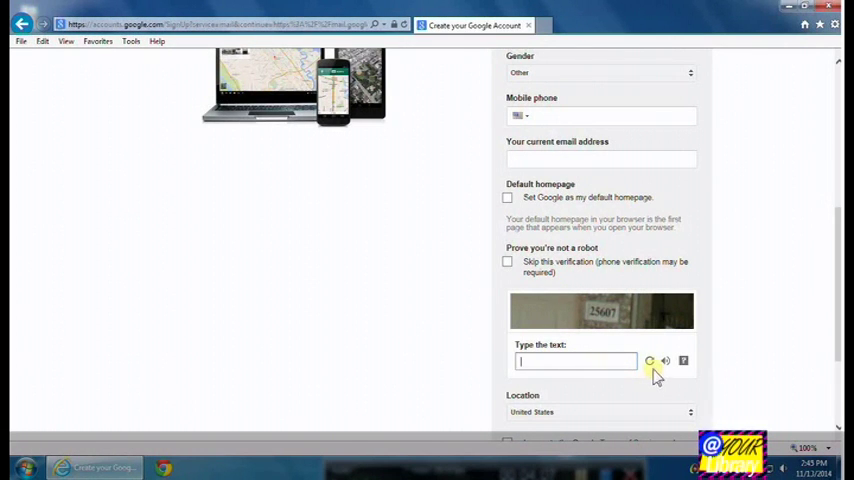
{"action": "mouse_move", "coordinate": [649, 361]}
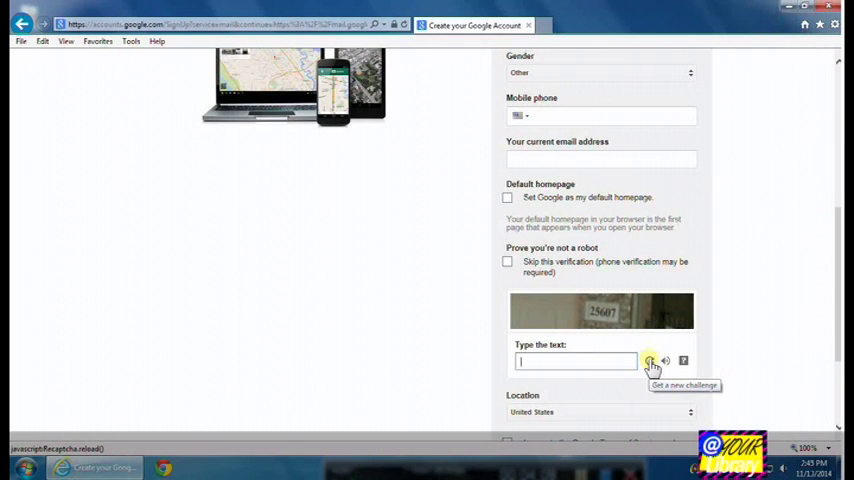
{"action": "left_click", "coordinate": [649, 361]}
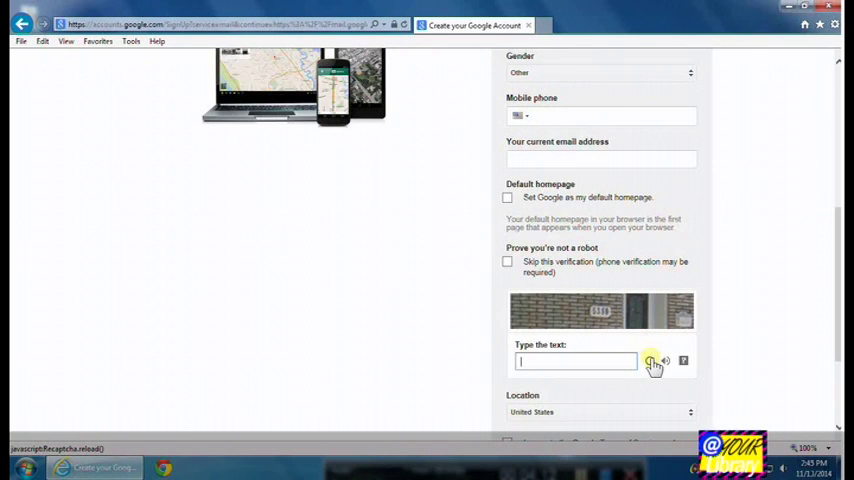
{"action": "left_click", "coordinate": [650, 361]}
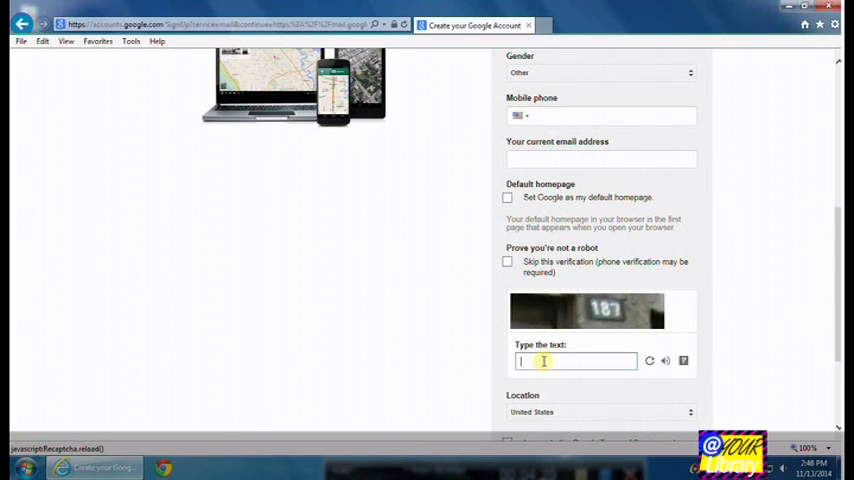
{"action": "type", "text": "187"}
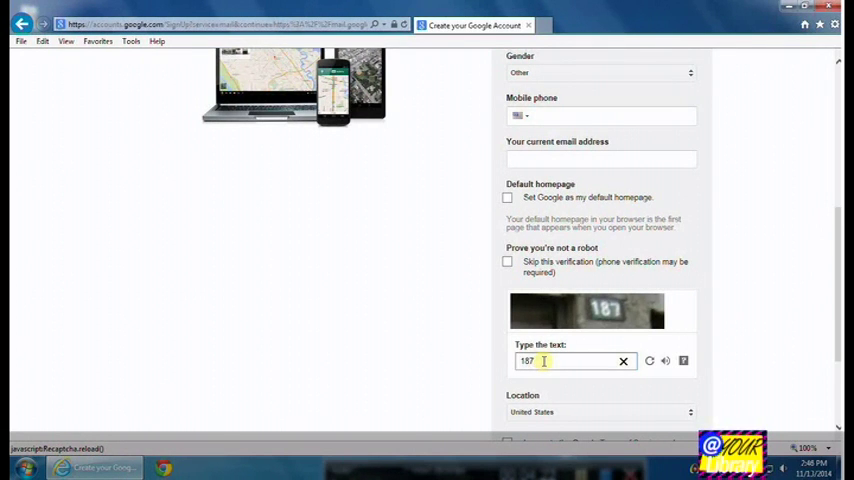
Step: Agree to the Terms of Service and Privacy Policy and submit with Next step
{"action": "scroll", "scroll_direction": "down", "scroll_amount": 3}
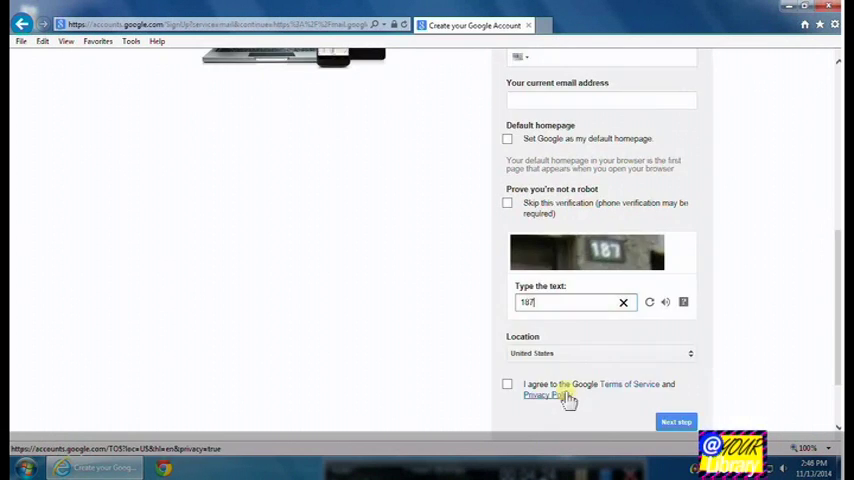
{"action": "scroll", "scroll_direction": "down", "scroll_amount": 3}
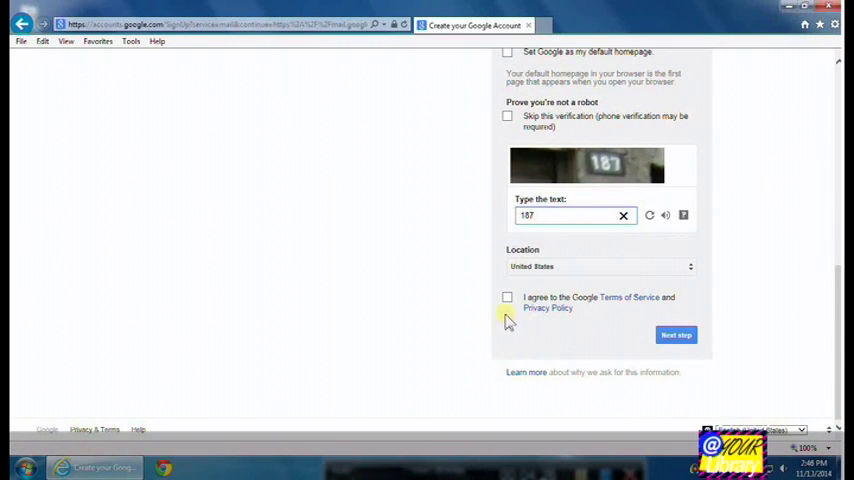
{"action": "left_click", "coordinate": [508, 298]}
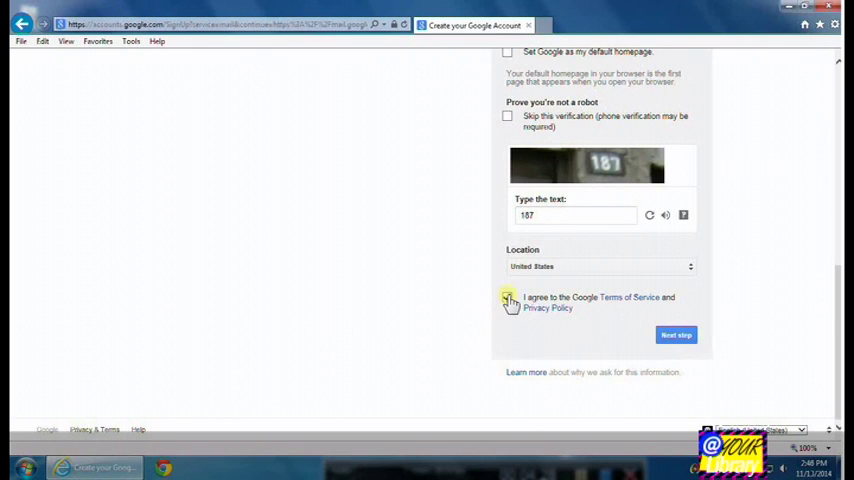
{"action": "left_click", "coordinate": [507, 297]}
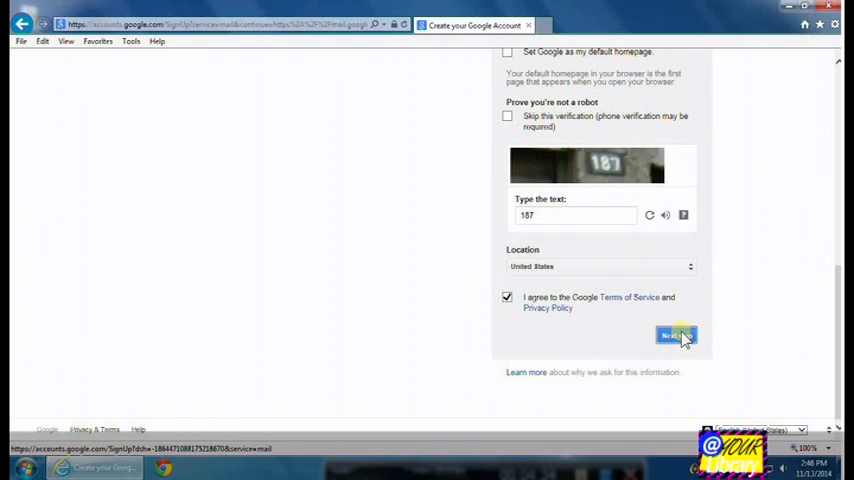
{"action": "left_click", "coordinate": [676, 335]}
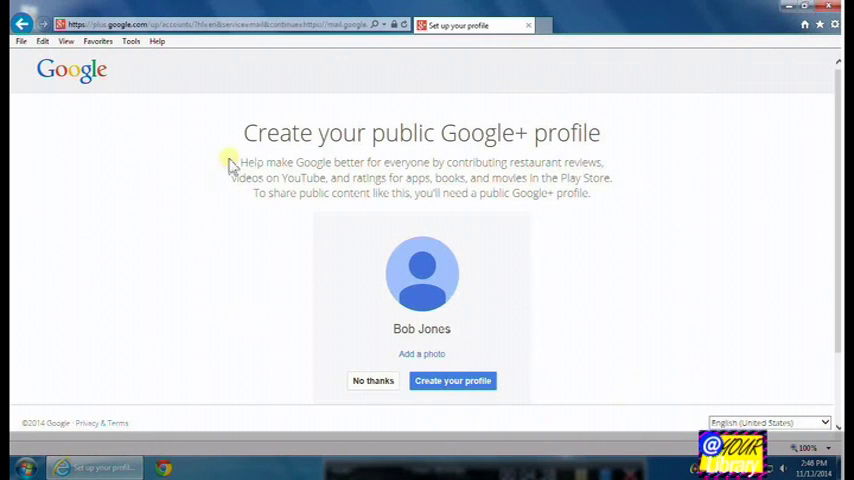
{"action": "mouse_move", "coordinate": [583, 158]}
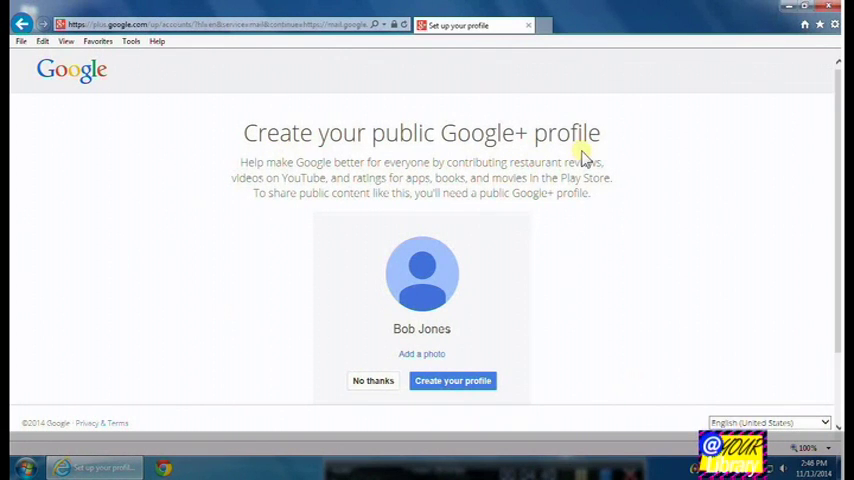
{"action": "mouse_move", "coordinate": [273, 231]}
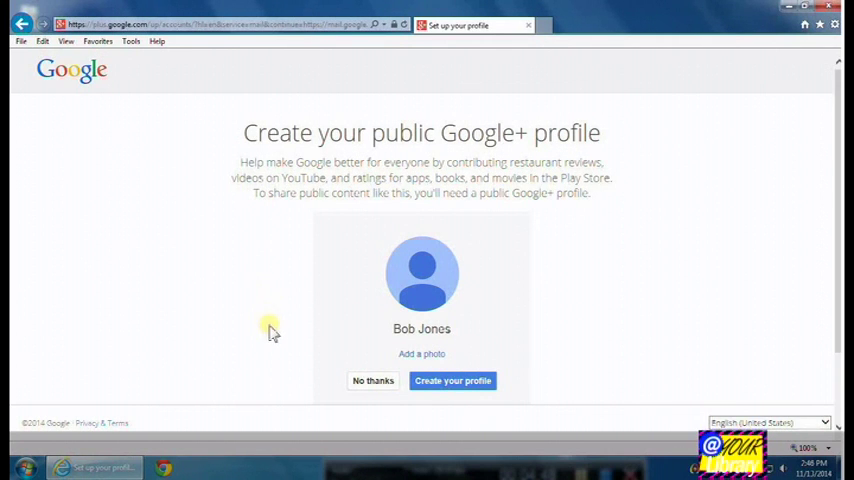
{"action": "mouse_move", "coordinate": [452, 381]}
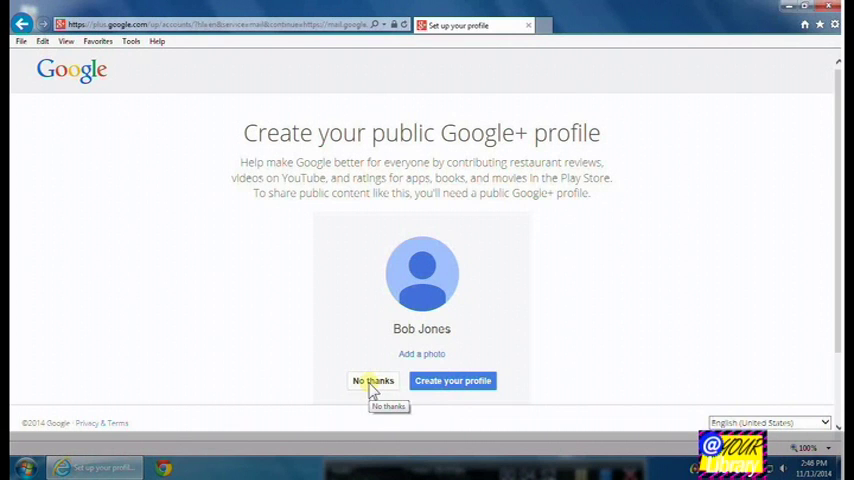
Step: Choose No thanks on the public Google+ profile page
{"action": "left_click", "coordinate": [371, 380]}
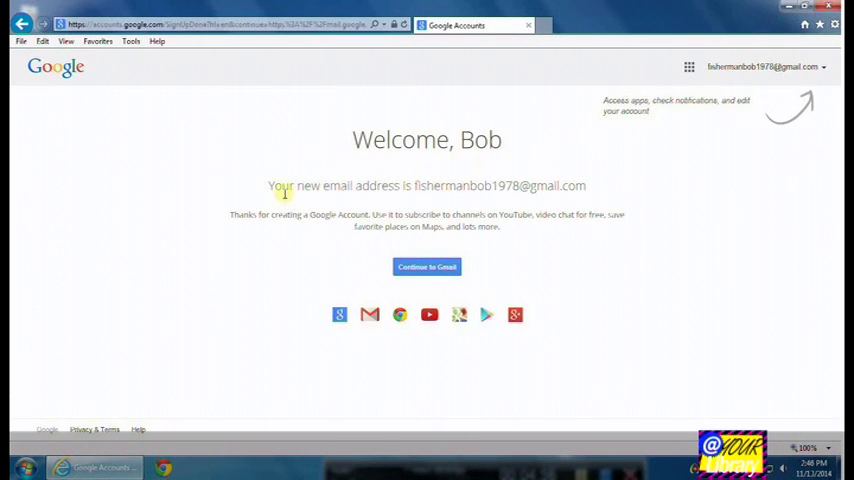
Step: Highlight Bob's new address on the welcome page, then continue to Gmail
{"action": "triple_click", "coordinate": [427, 185]}
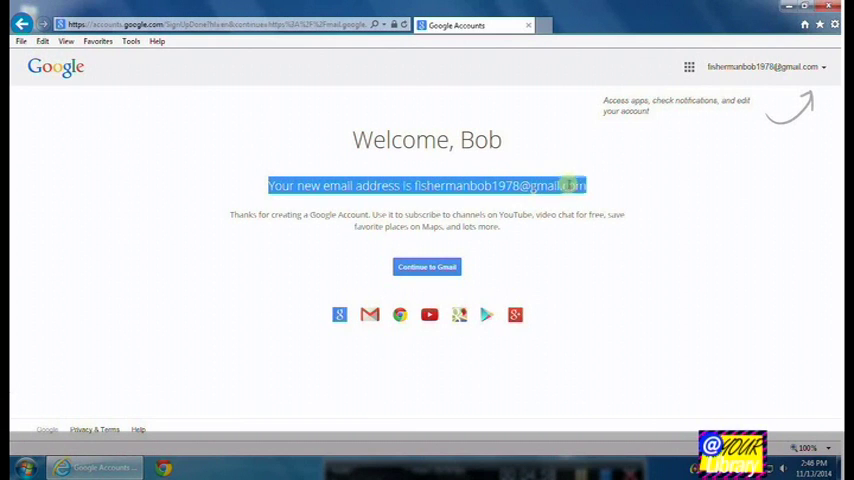
{"action": "mouse_move", "coordinate": [359, 348]}
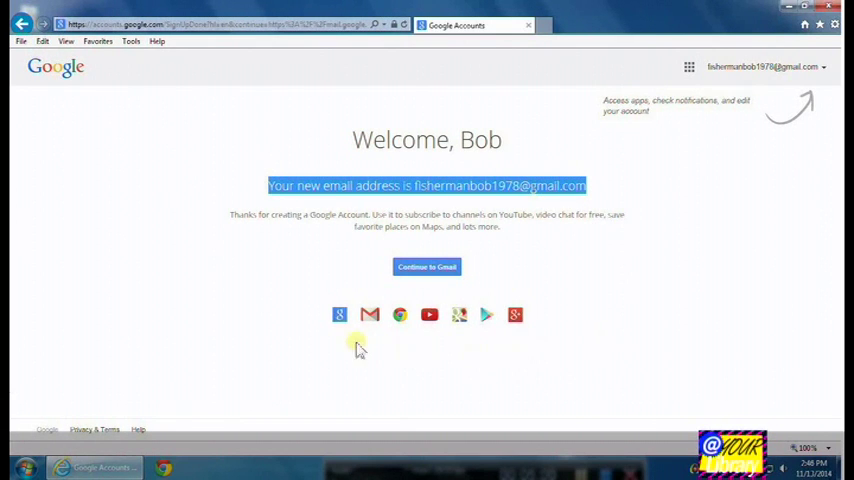
{"action": "mouse_move", "coordinate": [289, 333]}
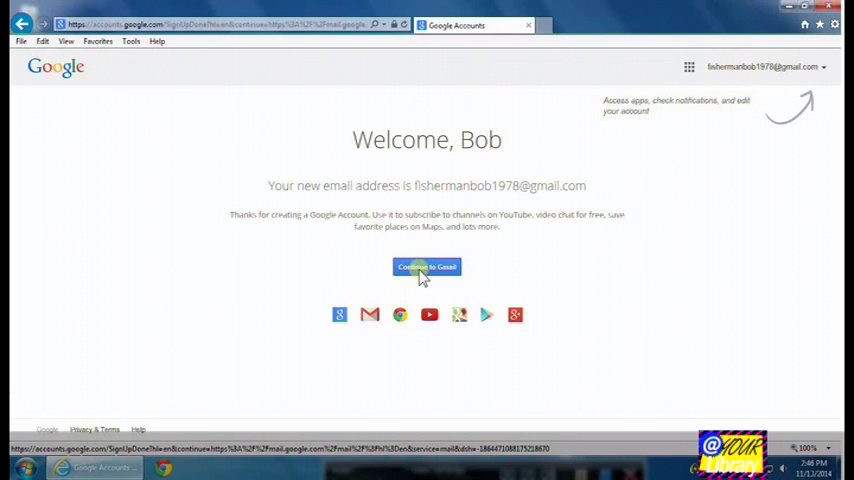
{"action": "left_click", "coordinate": [427, 267]}
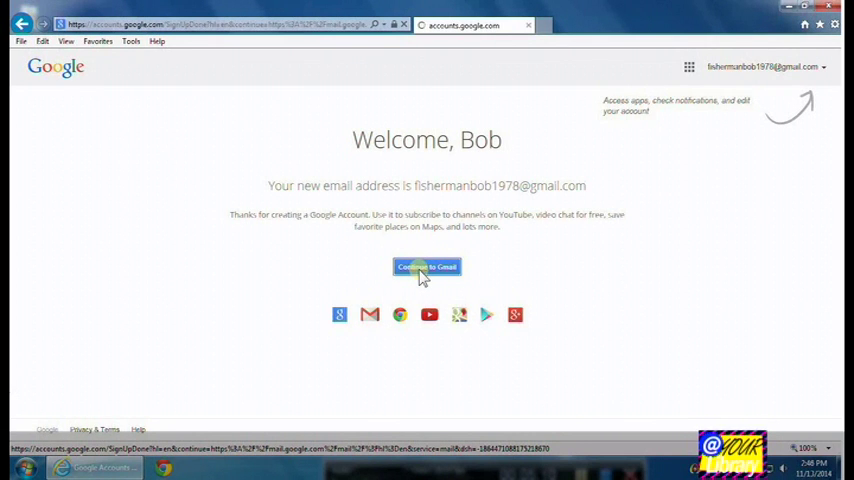
{"action": "left_click", "coordinate": [427, 267]}
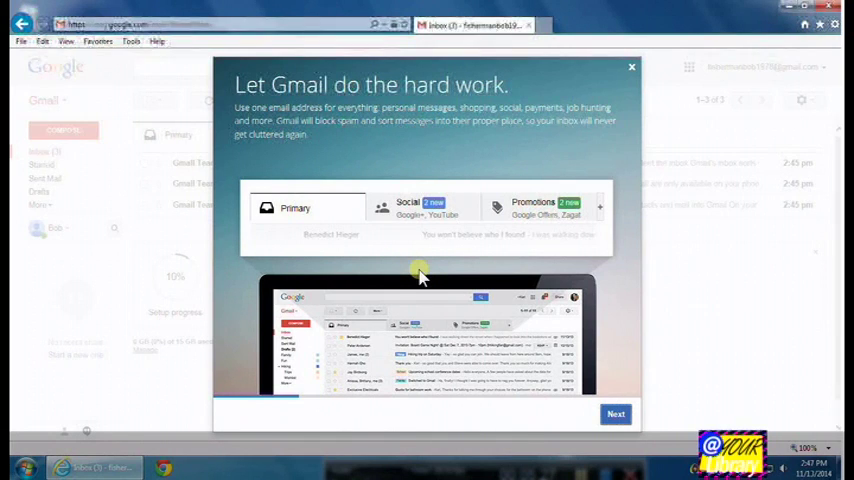
{"action": "mouse_move", "coordinate": [637, 67]}
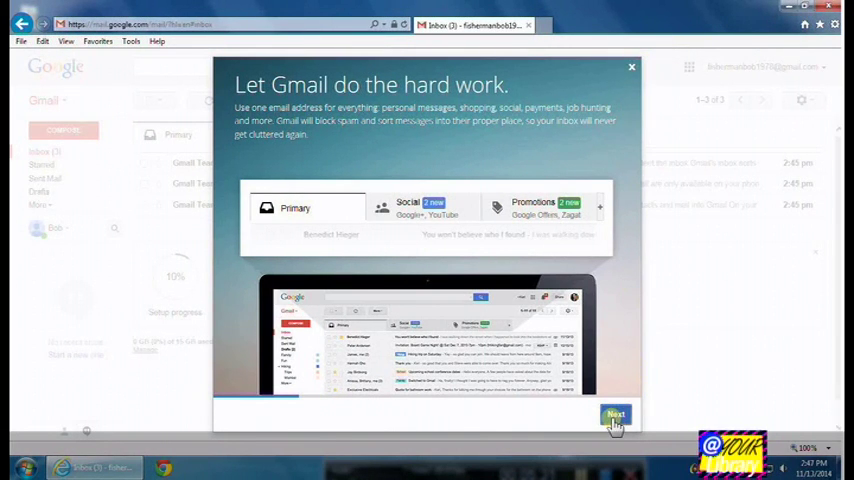
Step: Step through the three Gmail welcome tips, then close the tour
{"action": "left_click", "coordinate": [615, 415]}
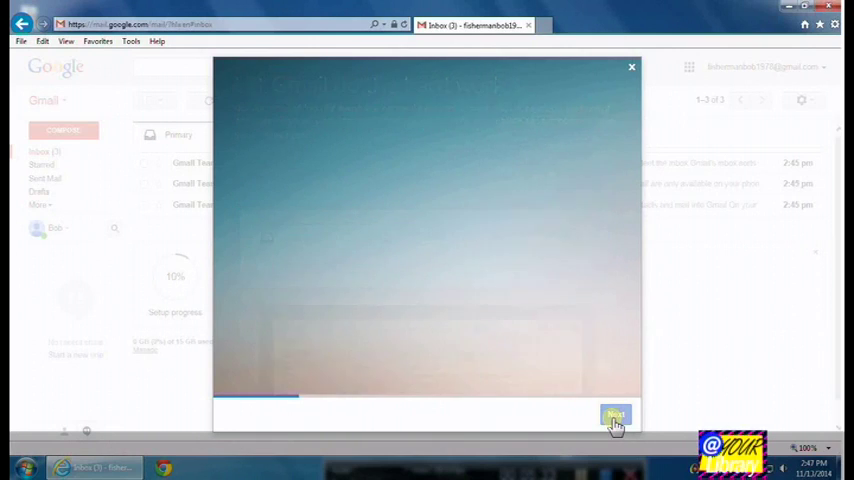
{"action": "left_click", "coordinate": [616, 414]}
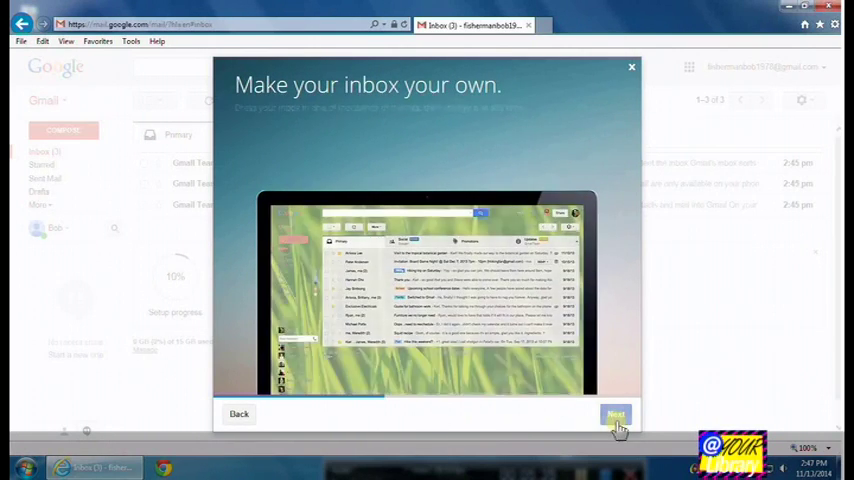
{"action": "left_click", "coordinate": [616, 414]}
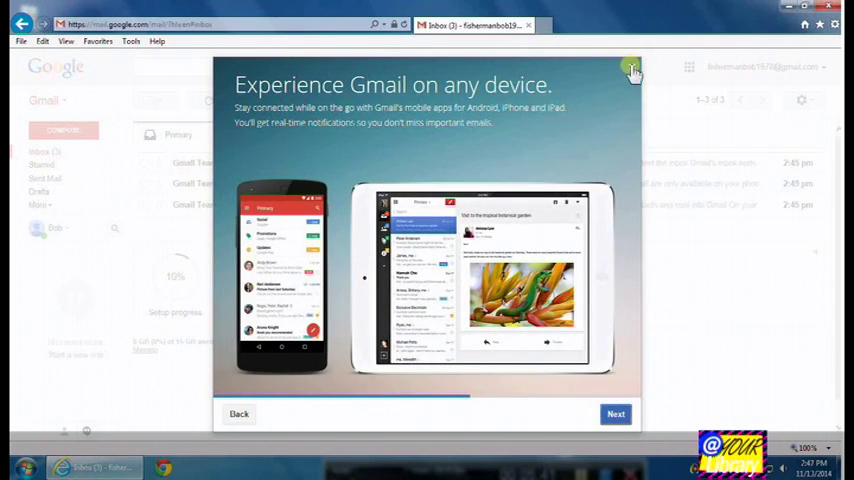
{"action": "left_click", "coordinate": [632, 70]}
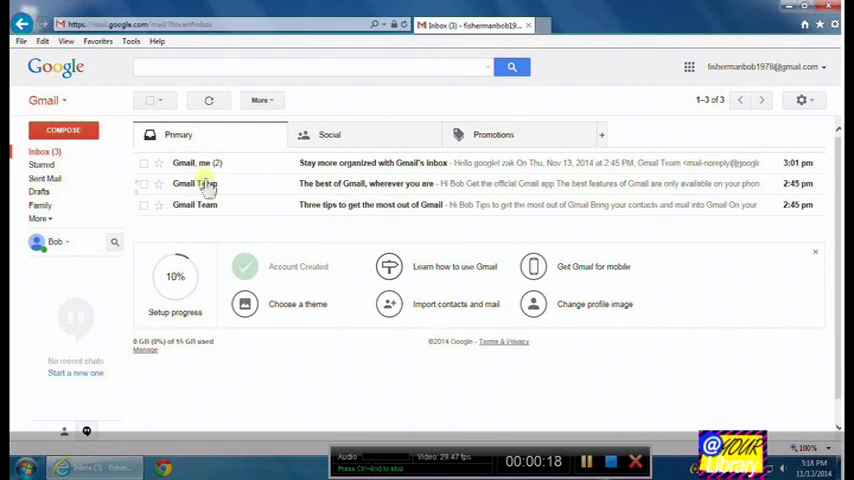
Step: Check the empty Social and Promotions tabs, then open 'Stay more organized' from Primary
{"action": "left_click", "coordinate": [330, 135]}
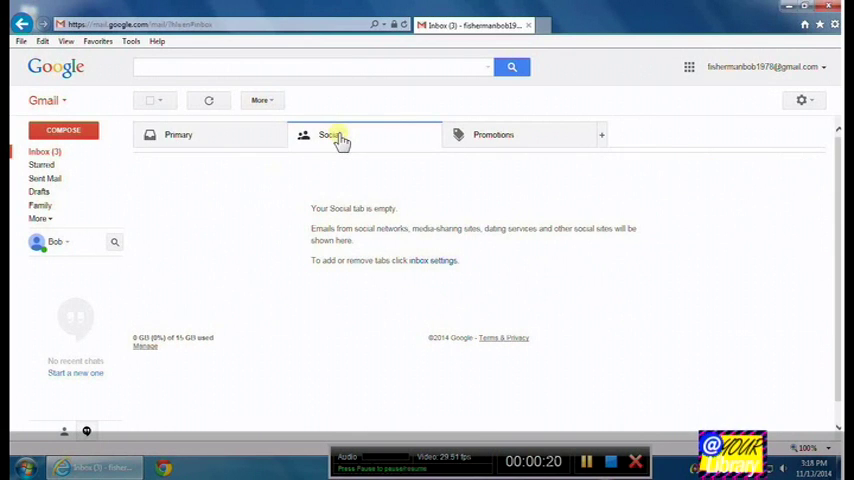
{"action": "mouse_move", "coordinate": [365, 190]}
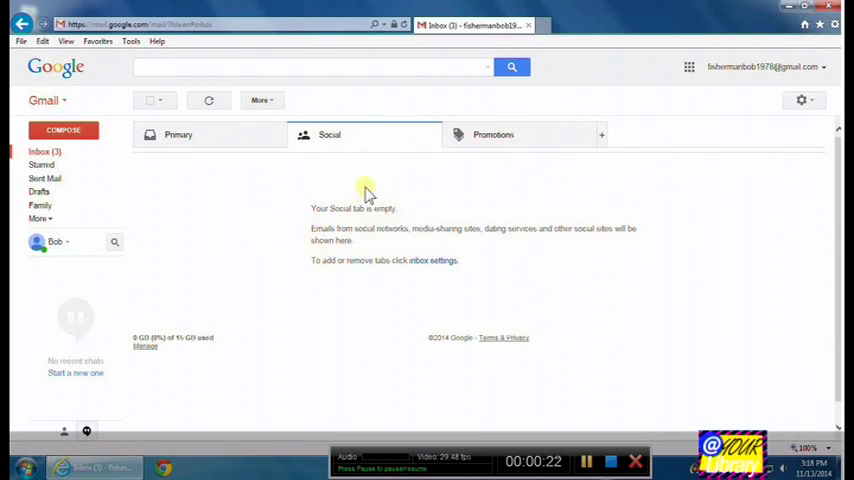
{"action": "left_click", "coordinate": [493, 134]}
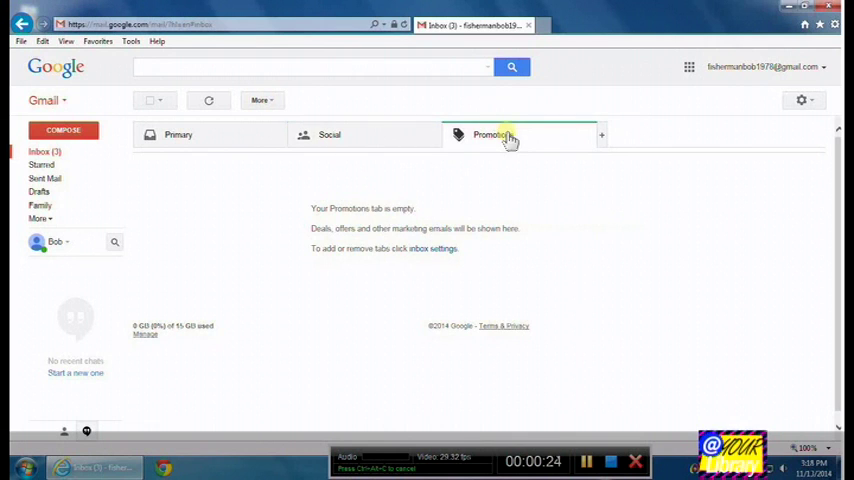
{"action": "mouse_move", "coordinate": [308, 193]}
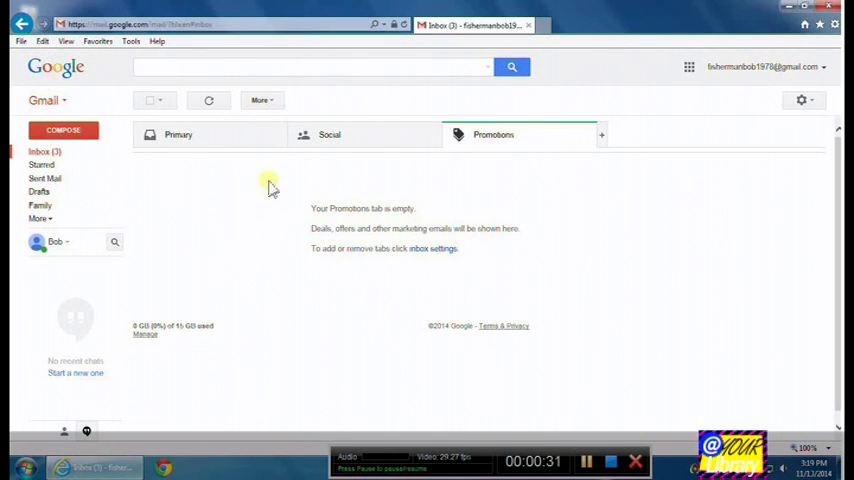
{"action": "left_click", "coordinate": [178, 135]}
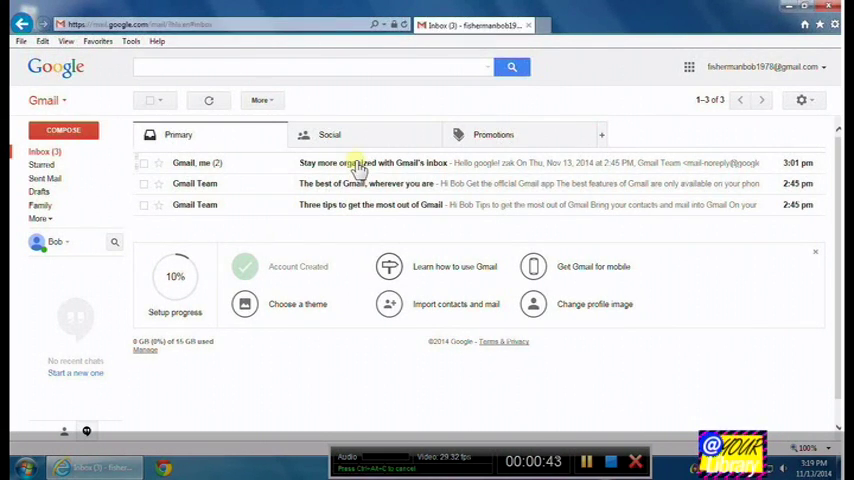
{"action": "left_click", "coordinate": [360, 162]}
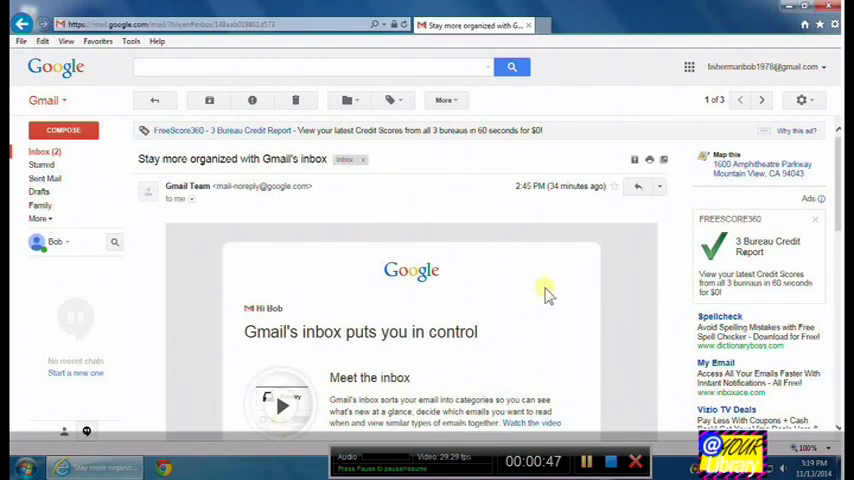
Step: Send 'hello! zak' as a reply in the Stay more organized conversation
{"action": "scroll", "scroll_direction": "down", "scroll_amount": 3}
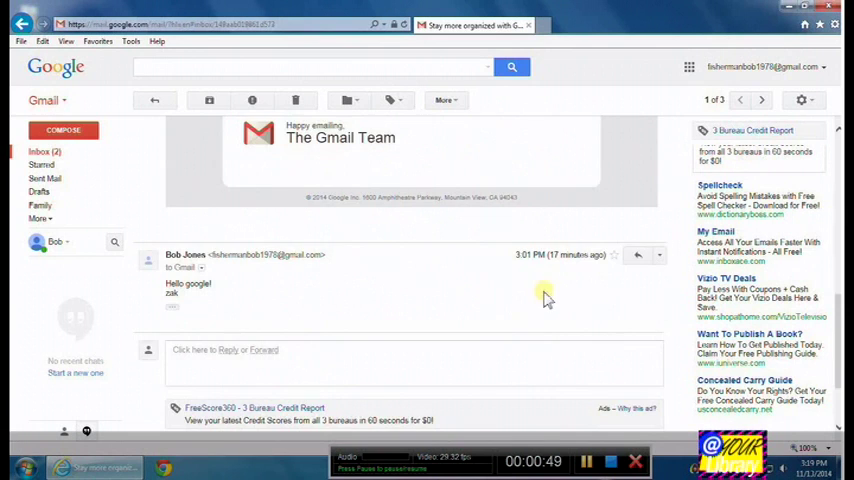
{"action": "scroll", "scroll_direction": "down", "scroll_amount": 3}
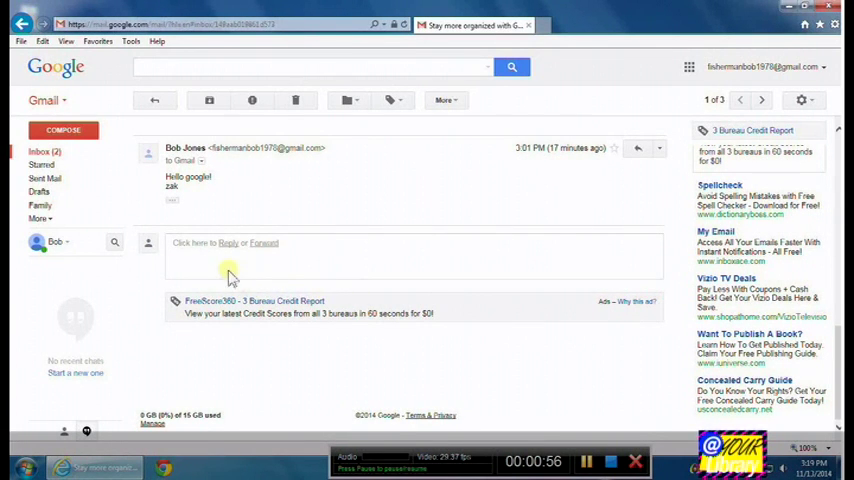
{"action": "left_click", "coordinate": [228, 243]}
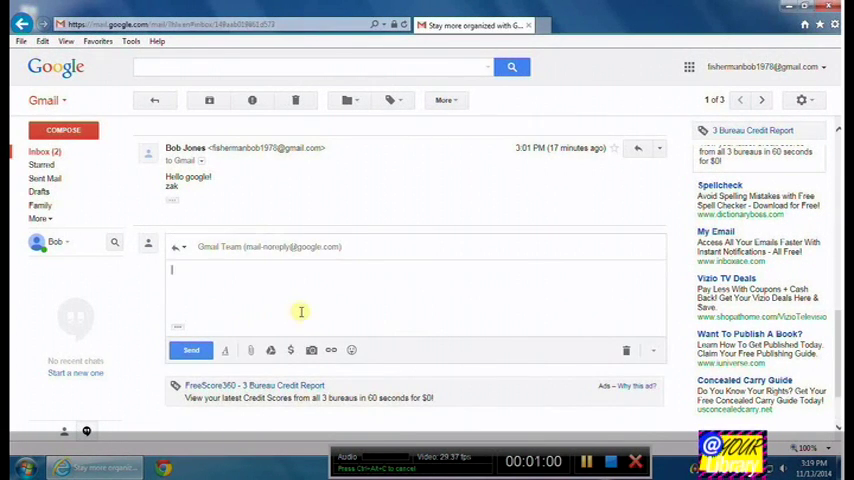
{"action": "type", "text": "hell"}
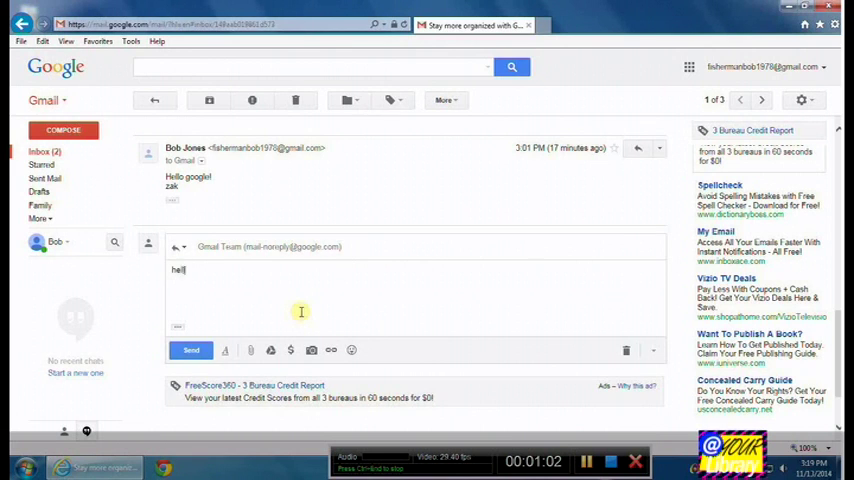
{"action": "type", "text": "lo!"}
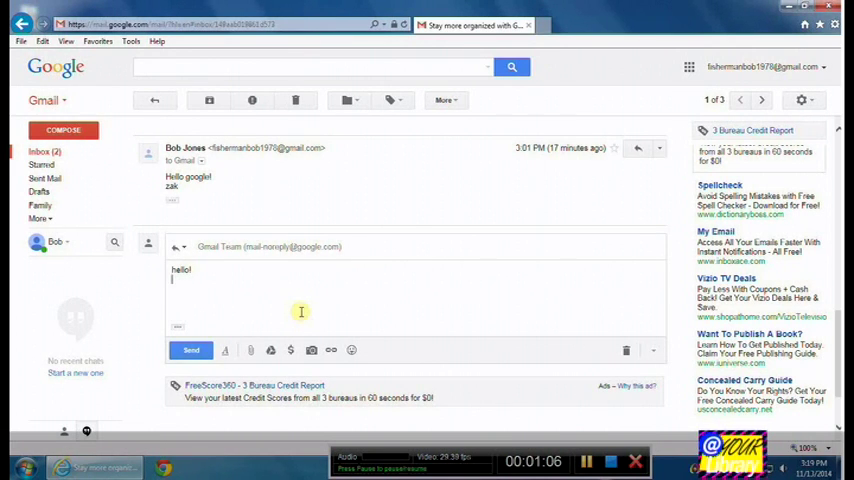
{"action": "type", "text": "zak"}
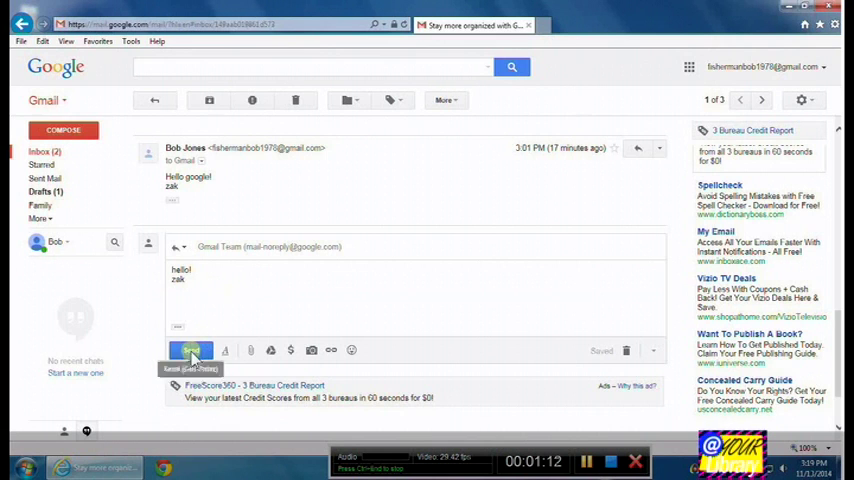
{"action": "left_click", "coordinate": [190, 350]}
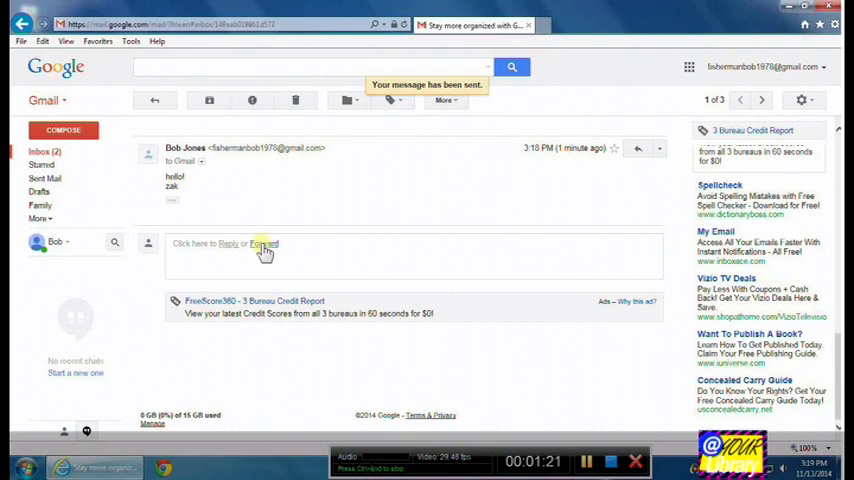
Step: Start forwarding the conversation, discard that draft, and return to the inbox
{"action": "left_click", "coordinate": [263, 244]}
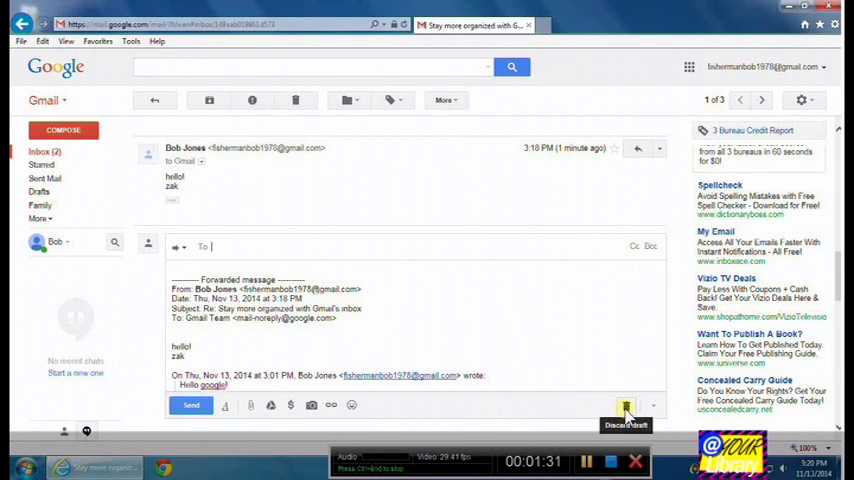
{"action": "left_click", "coordinate": [626, 405]}
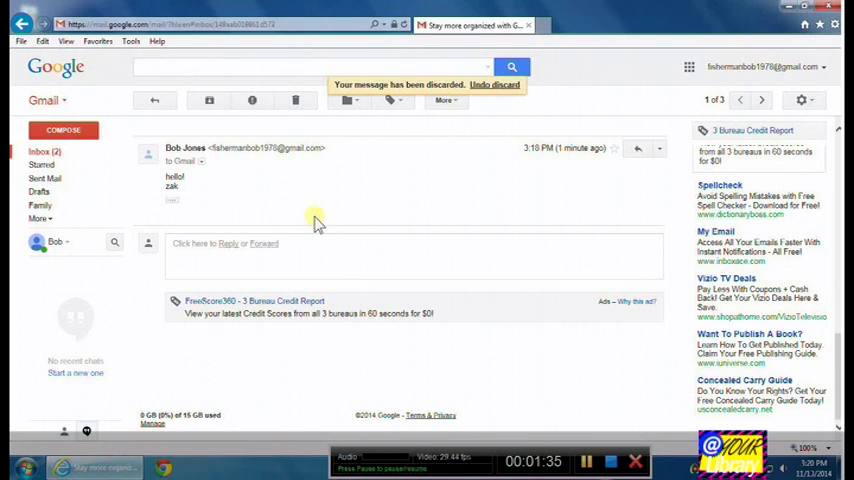
{"action": "mouse_move", "coordinate": [240, 208]}
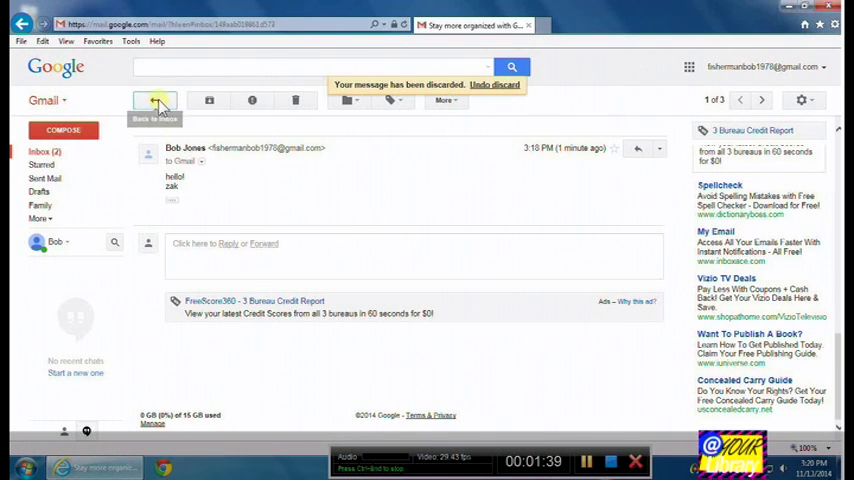
{"action": "left_click", "coordinate": [154, 100]}
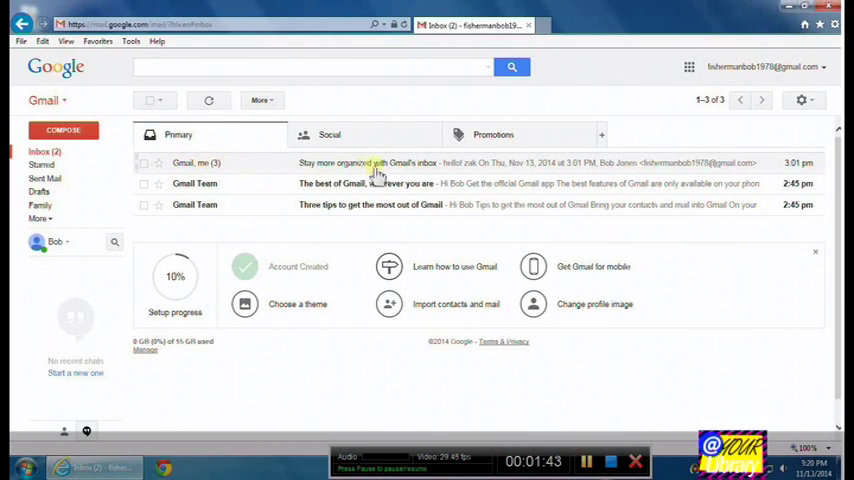
{"action": "mouse_move", "coordinate": [355, 188]}
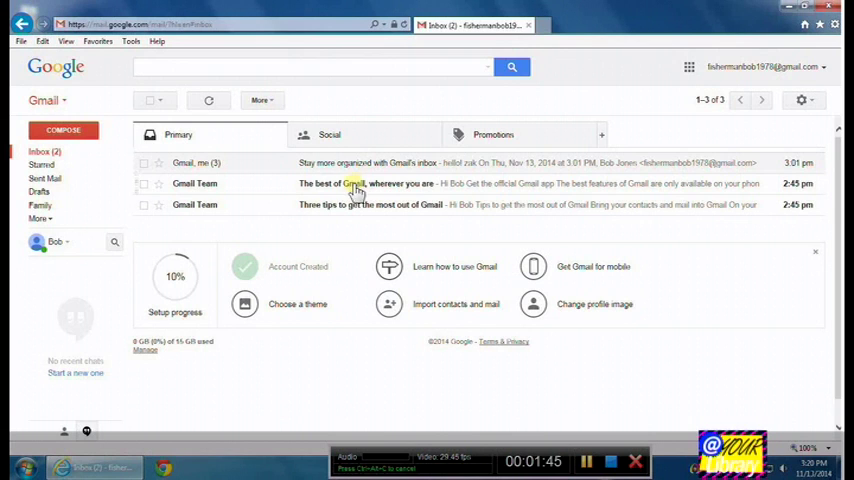
{"action": "mouse_move", "coordinate": [270, 198]}
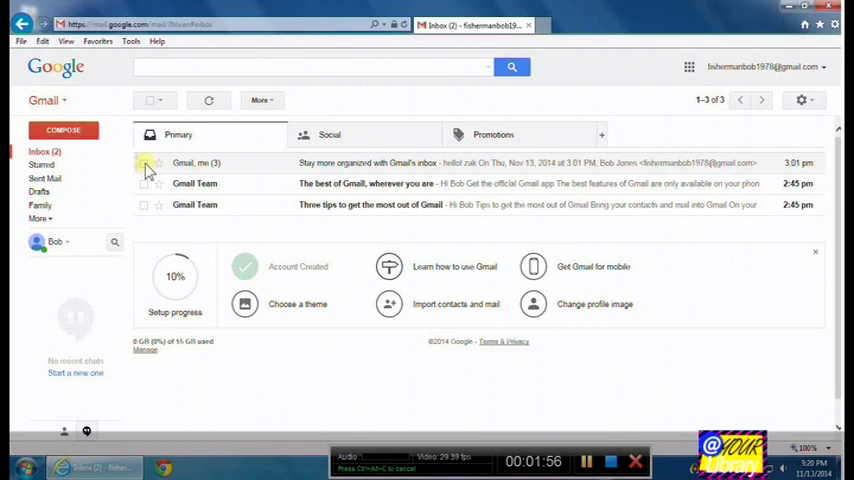
Step: Delete the 'Stay more organized' conversation and view it in the Trash folder
{"action": "left_click", "coordinate": [143, 162]}
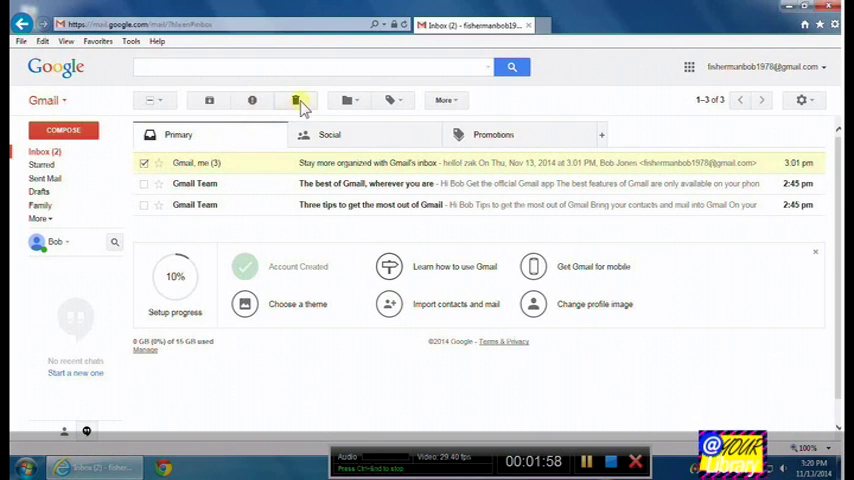
{"action": "mouse_move", "coordinate": [296, 100]}
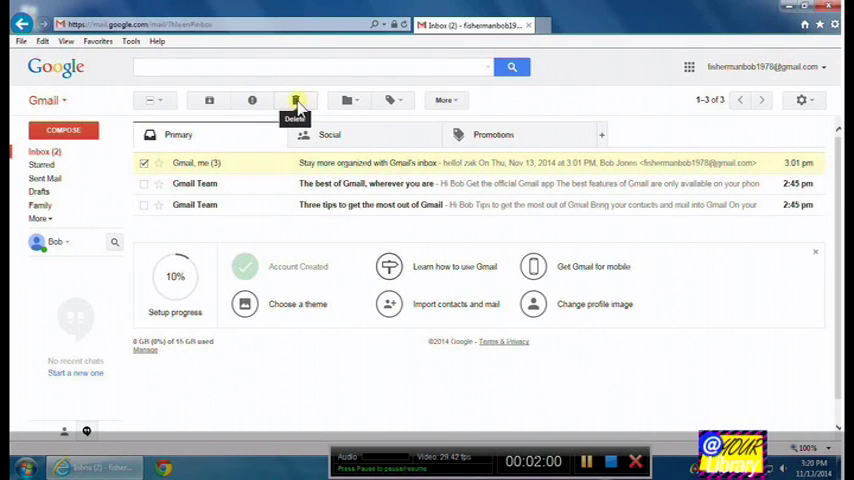
{"action": "left_click", "coordinate": [296, 100]}
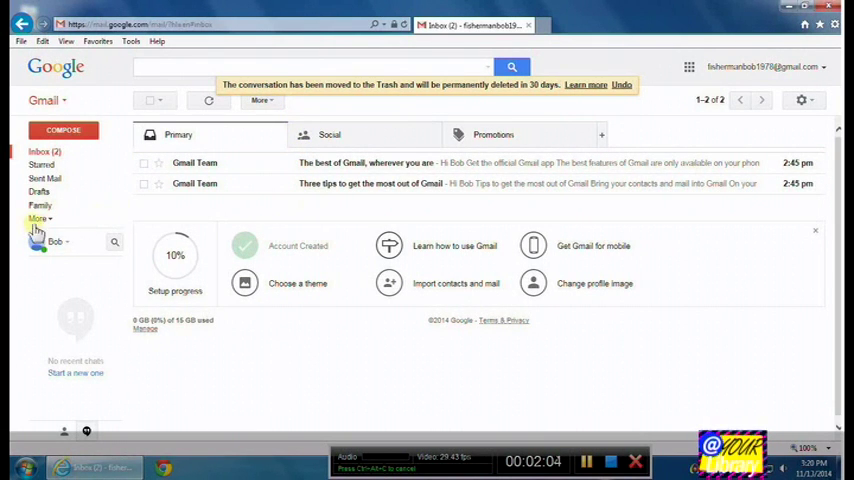
{"action": "left_click", "coordinate": [37, 218]}
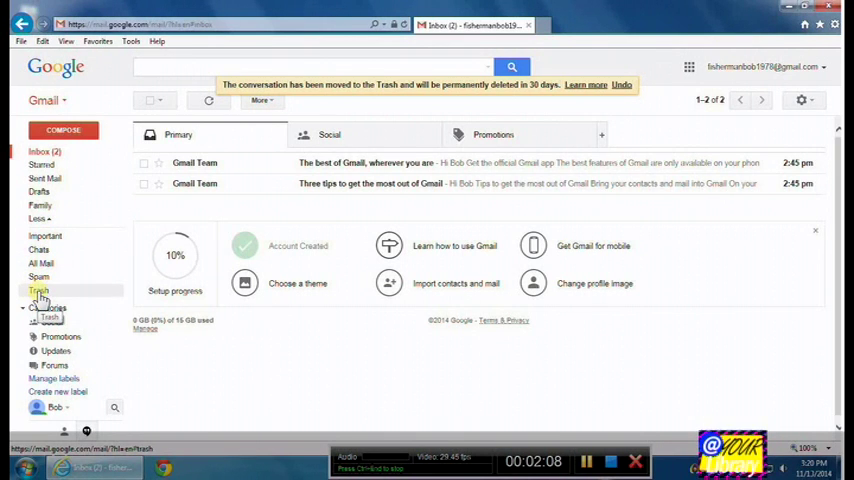
{"action": "left_click", "coordinate": [38, 290]}
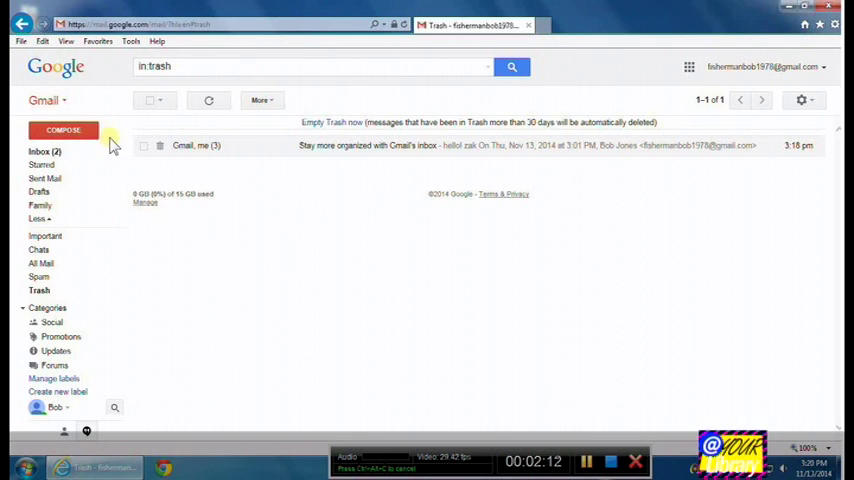
Step: Move the trashed conversation back to Inbox and return to the inbox view
{"action": "left_click", "coordinate": [143, 145]}
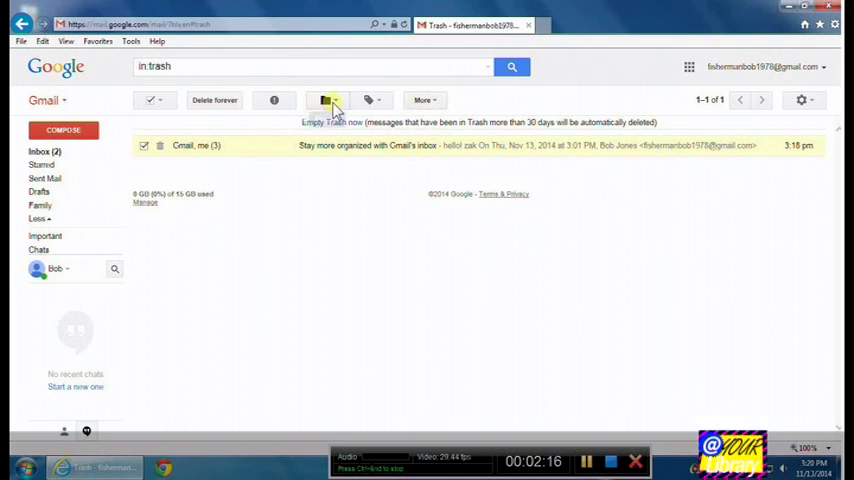
{"action": "left_click", "coordinate": [328, 100]}
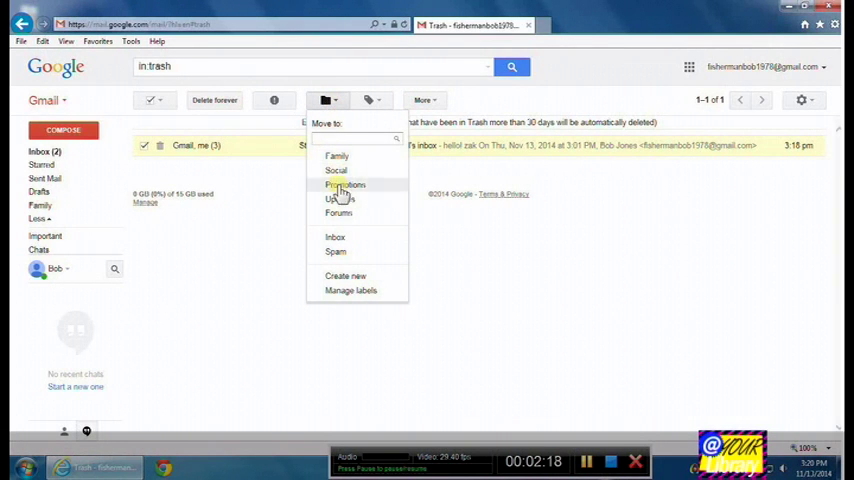
{"action": "left_click", "coordinate": [335, 237]}
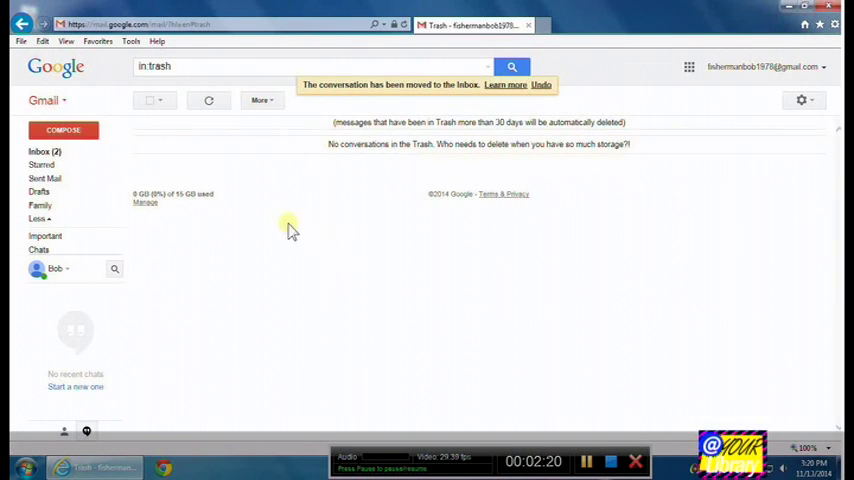
{"action": "left_click", "coordinate": [42, 151]}
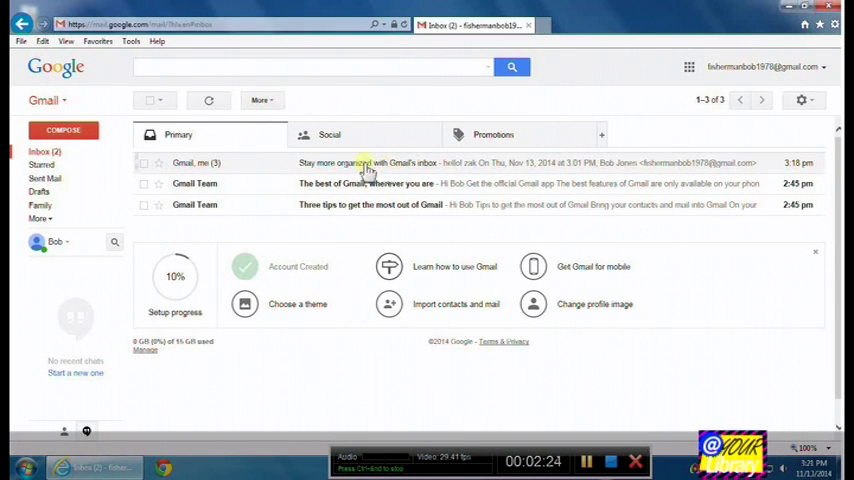
{"action": "mouse_move", "coordinate": [212, 170]}
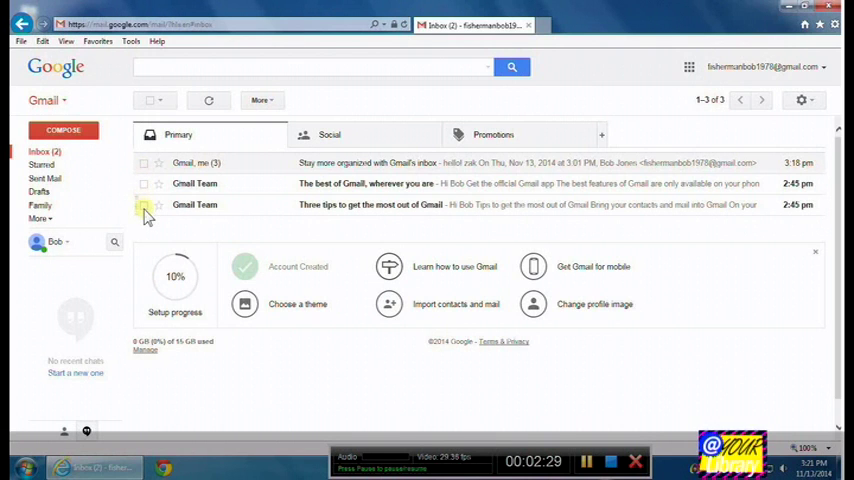
Step: Select all three inbox conversations, delete them, and start a new message
{"action": "left_click", "coordinate": [144, 162]}
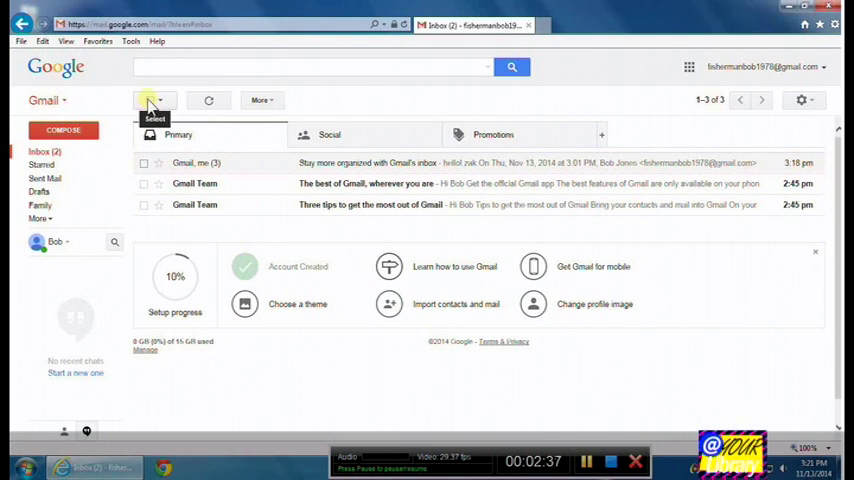
{"action": "left_click", "coordinate": [148, 100]}
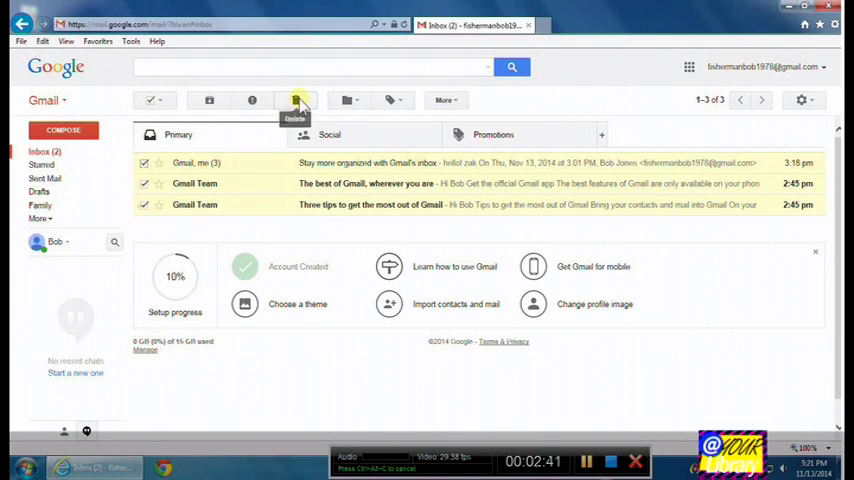
{"action": "left_click", "coordinate": [295, 99]}
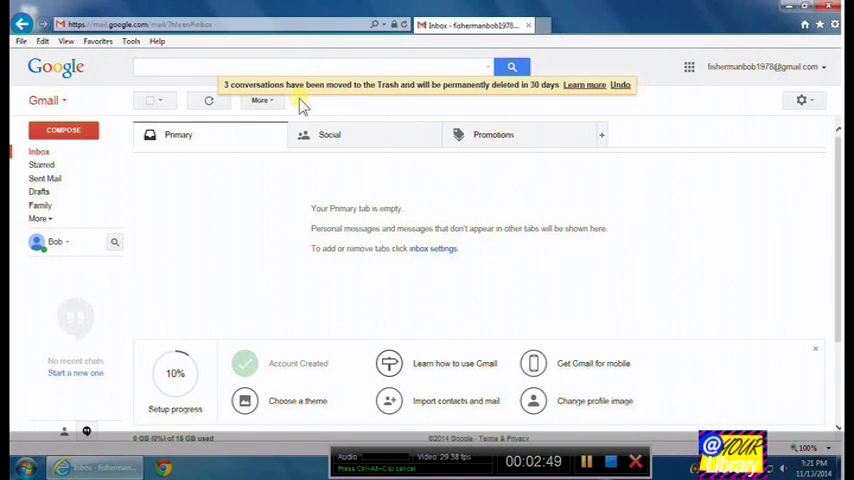
{"action": "mouse_move", "coordinate": [248, 278]}
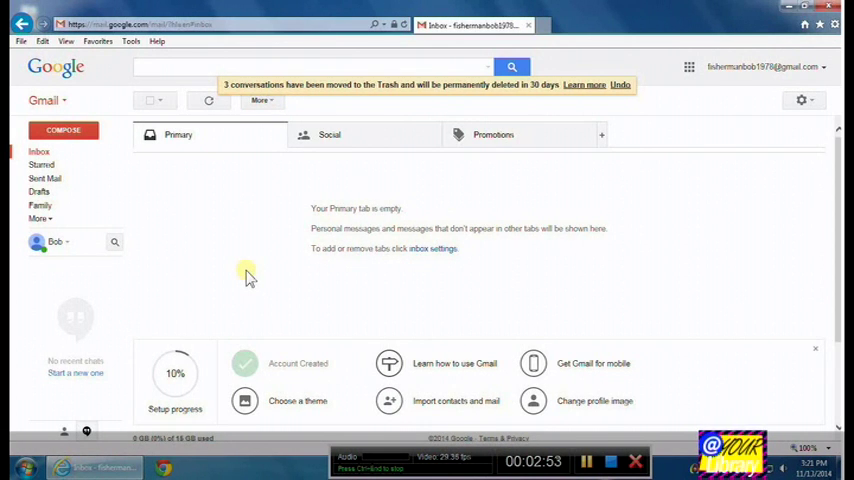
{"action": "mouse_move", "coordinate": [368, 172]}
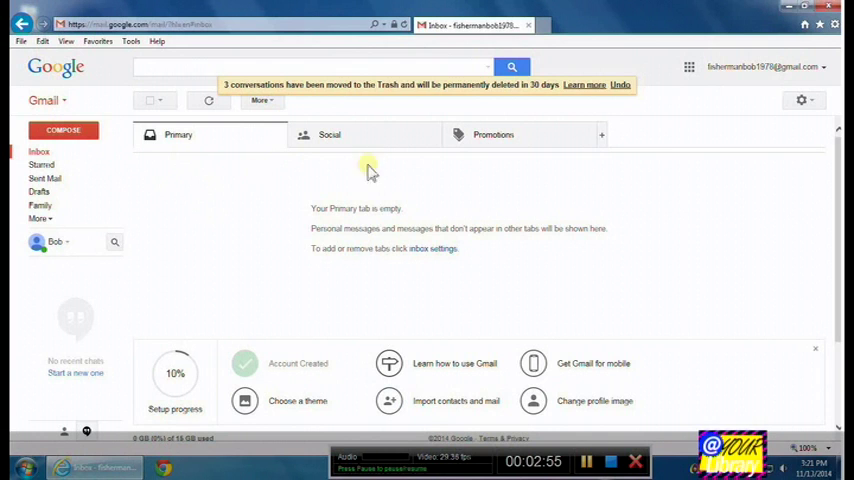
{"action": "mouse_move", "coordinate": [182, 178]}
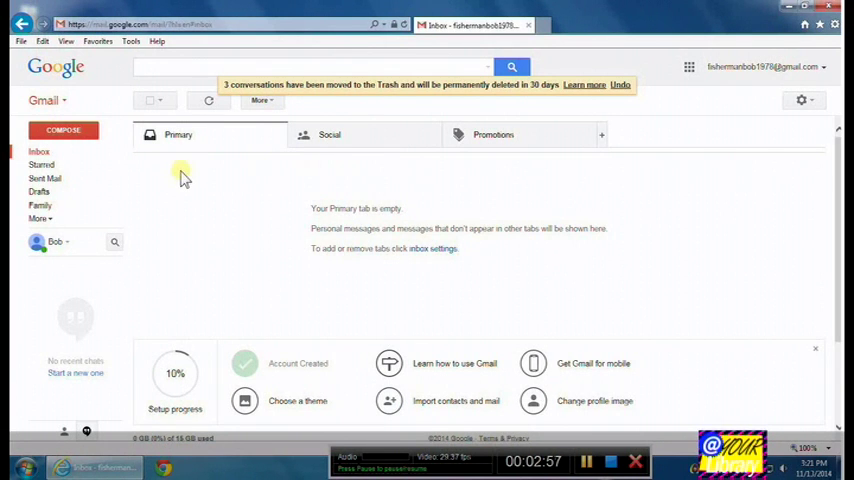
{"action": "left_click", "coordinate": [63, 130]}
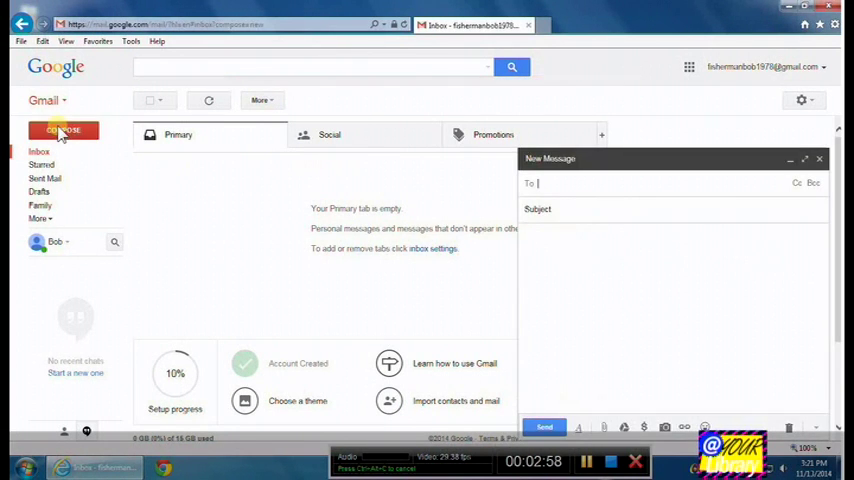
{"action": "mouse_move", "coordinate": [590, 183]}
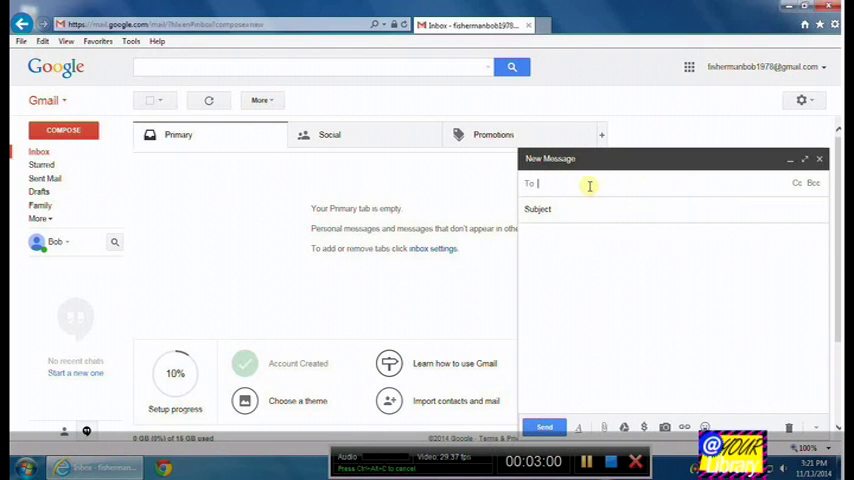
{"action": "type", "text": "add"}
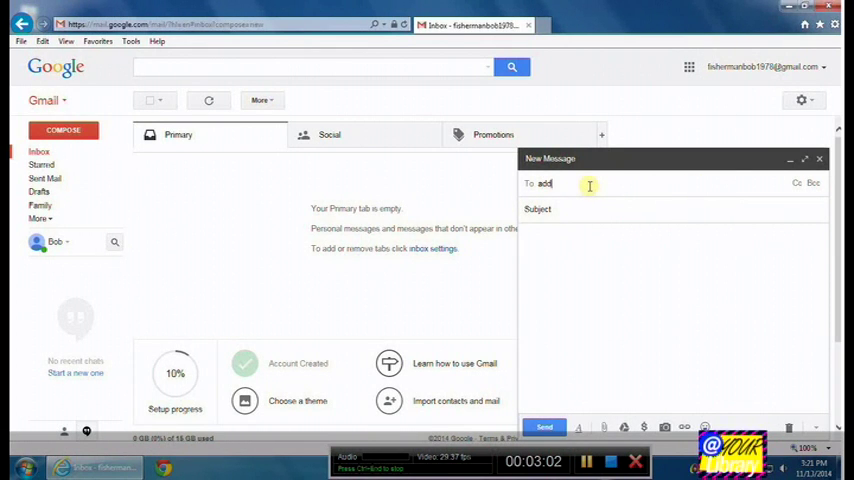
{"action": "type", "text": "ress"}
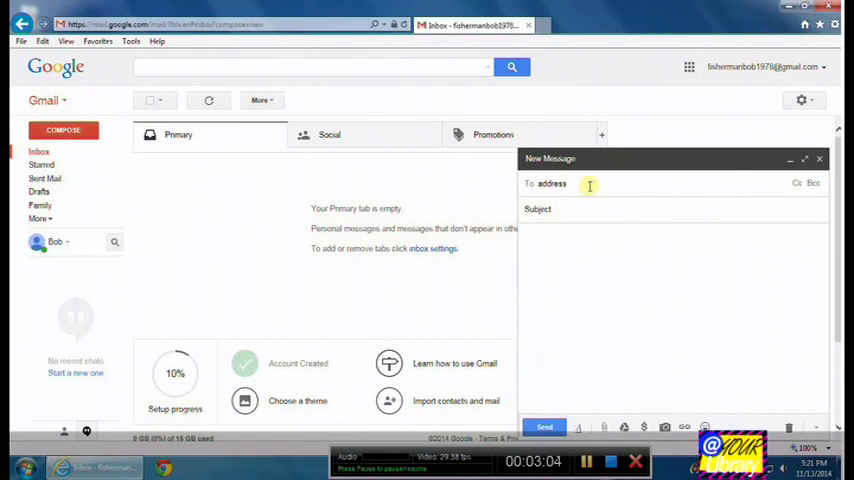
{"action": "type", "text": "@emai"}
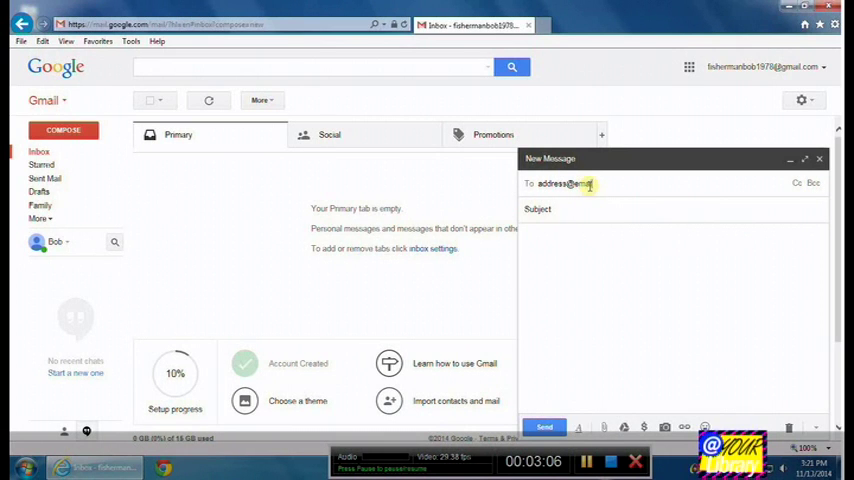
{"action": "type", "text": ".com"}
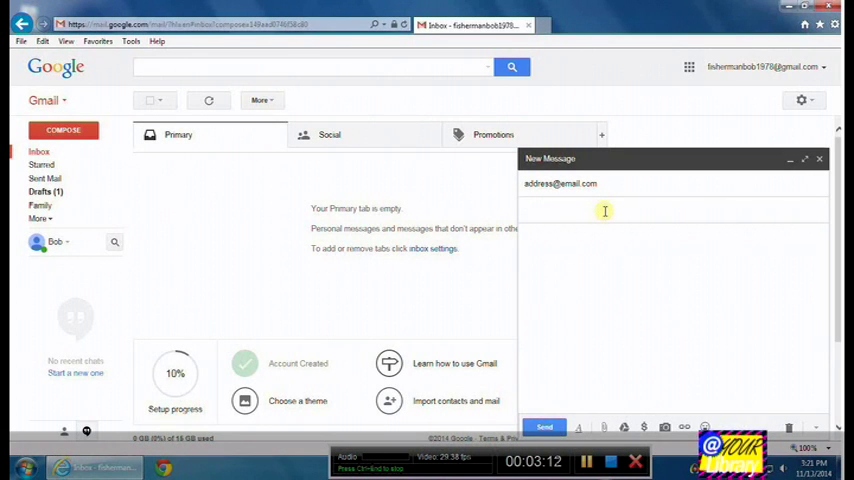
{"action": "type", "text": "new email"}
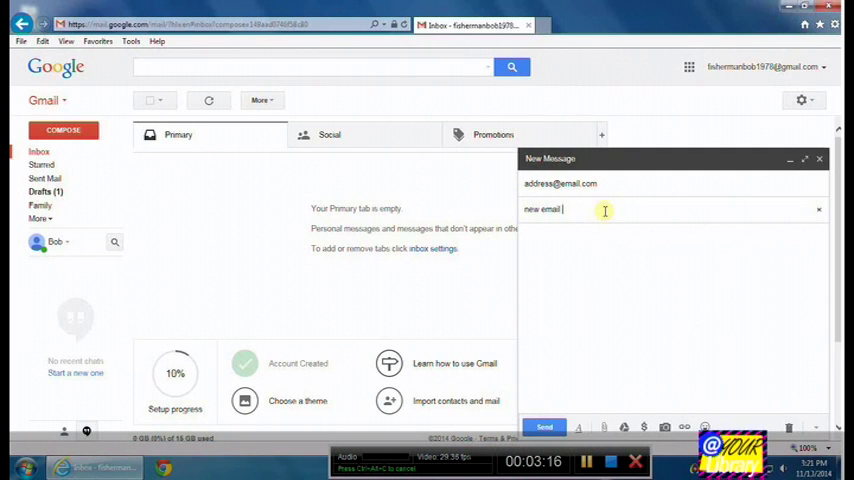
{"action": "type", "text": "address"}
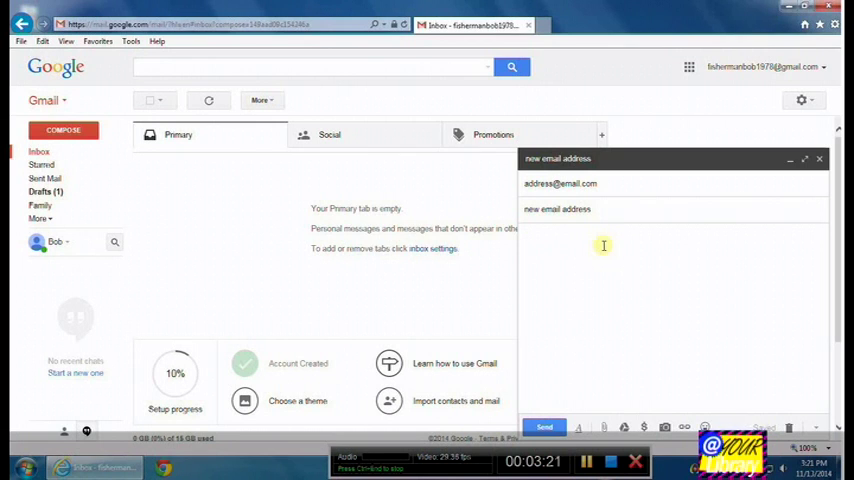
Step: Write the body 'This is my new email. Please add me to your Contacts list…' signed Zak
{"action": "type", "text": "This"}
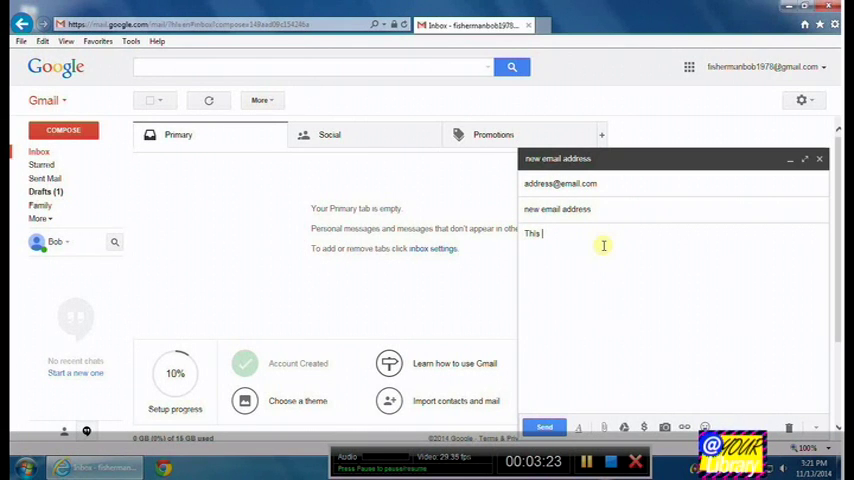
{"action": "type", "text": "is my n"}
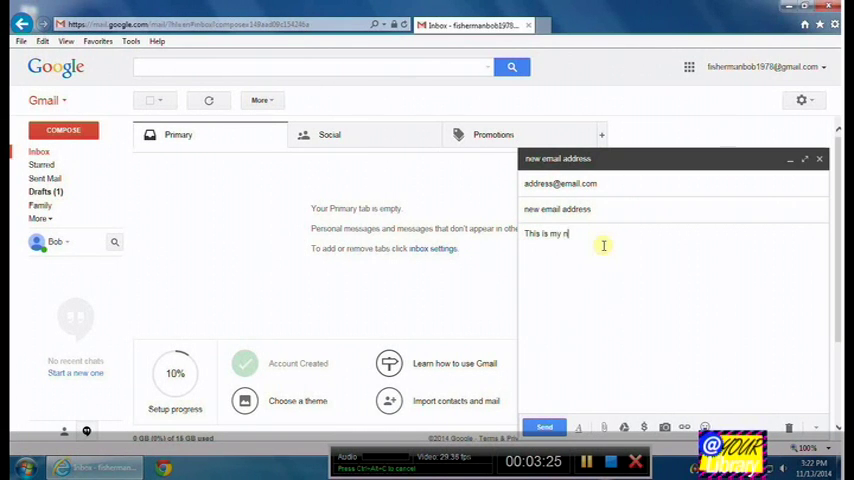
{"action": "type", "text": "ew email"}
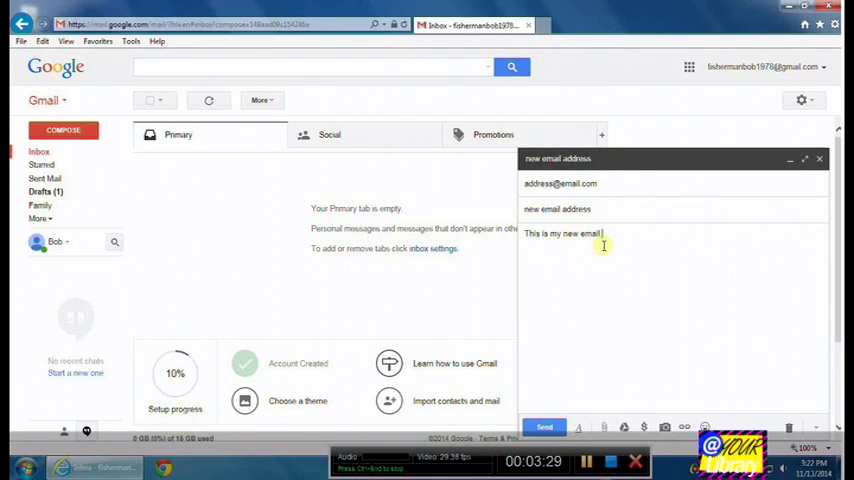
{"action": "type", "text": "P"}
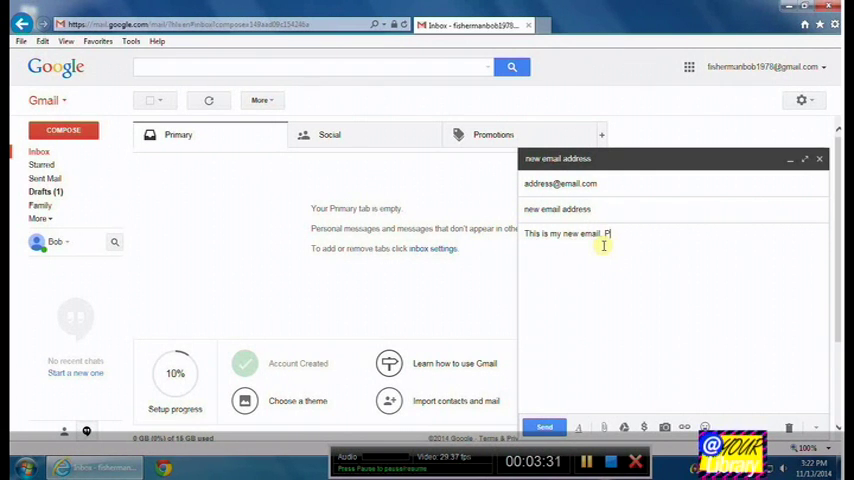
{"action": "type", "text": "lease"}
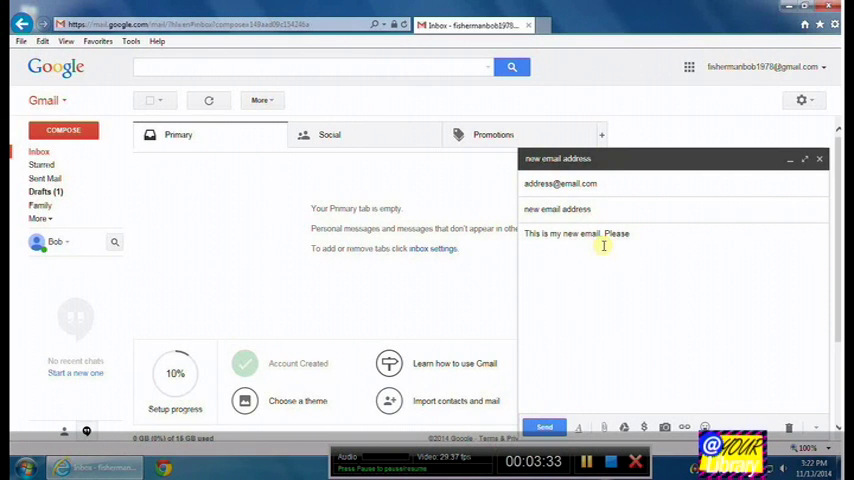
{"action": "type", "text": "add"}
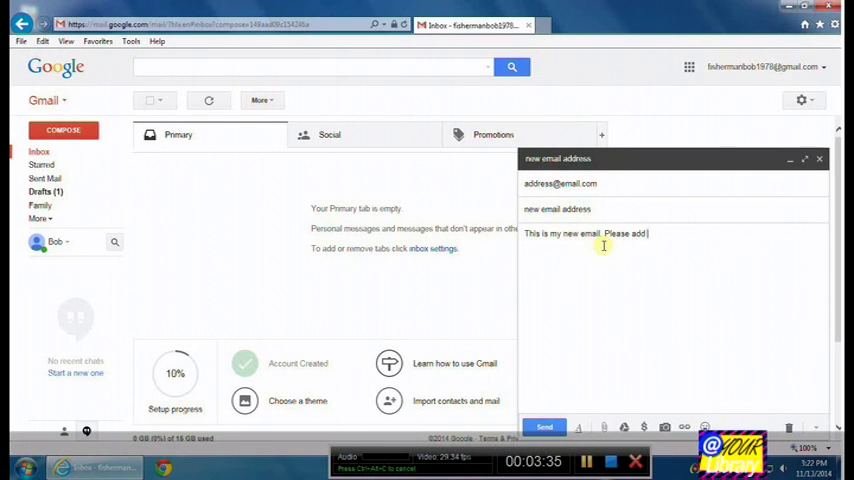
{"action": "type", "text": "me to"}
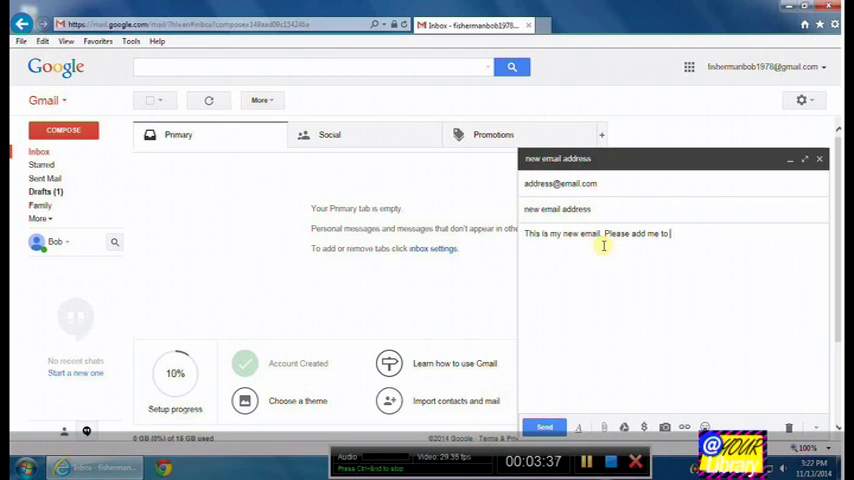
{"action": "type", "text": "your Co"}
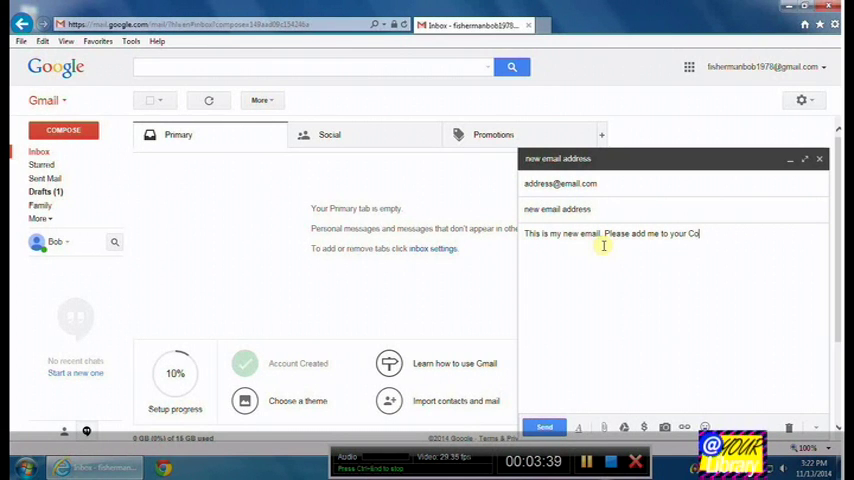
{"action": "type", "text": "ntacts"}
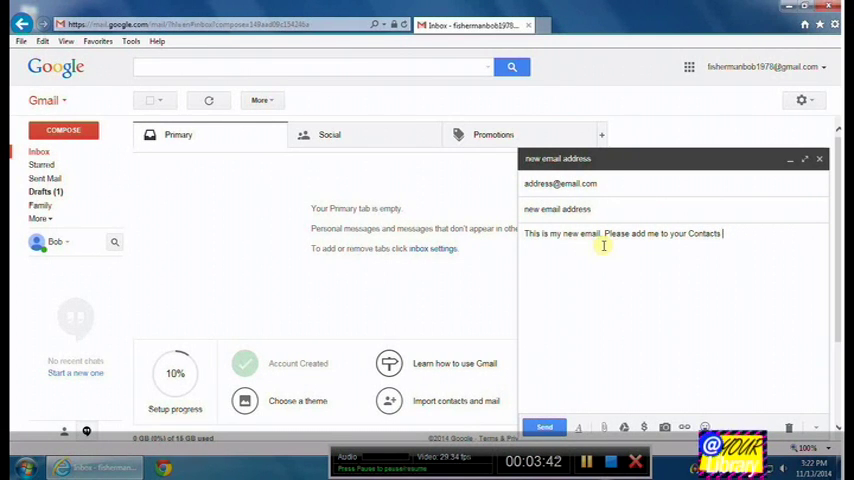
{"action": "type", "text": "list"}
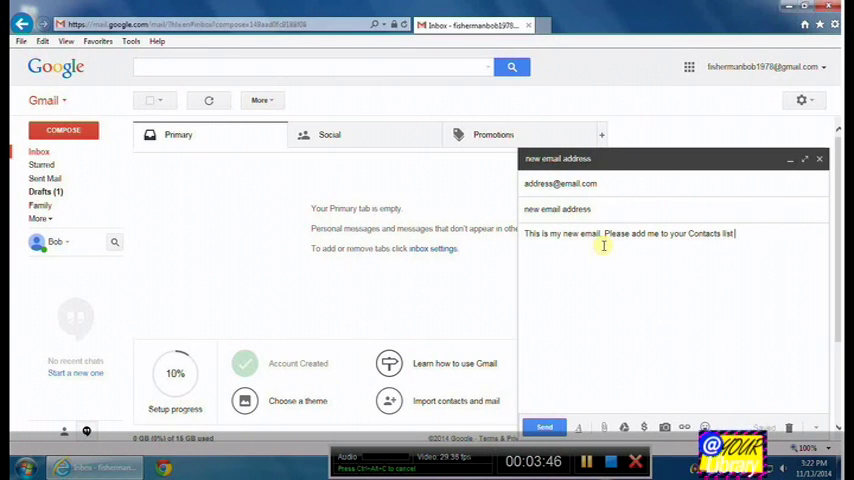
{"action": "type", "text": "and use th"}
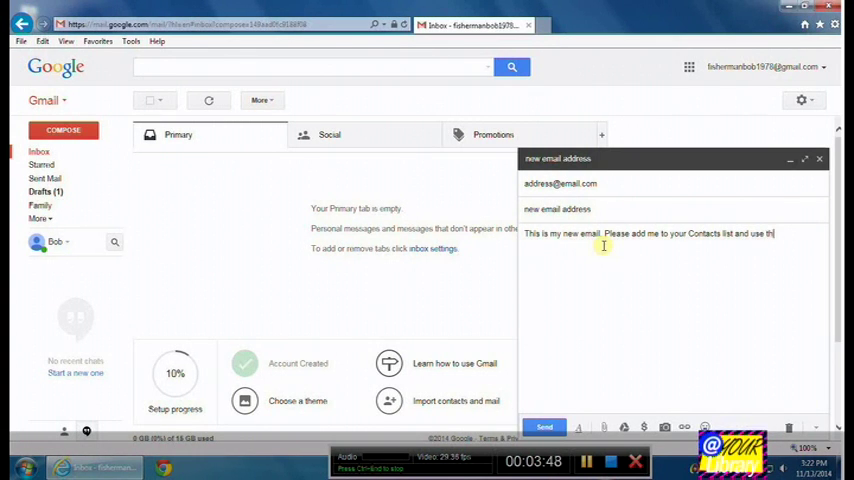
{"action": "type", "text": "o email me."}
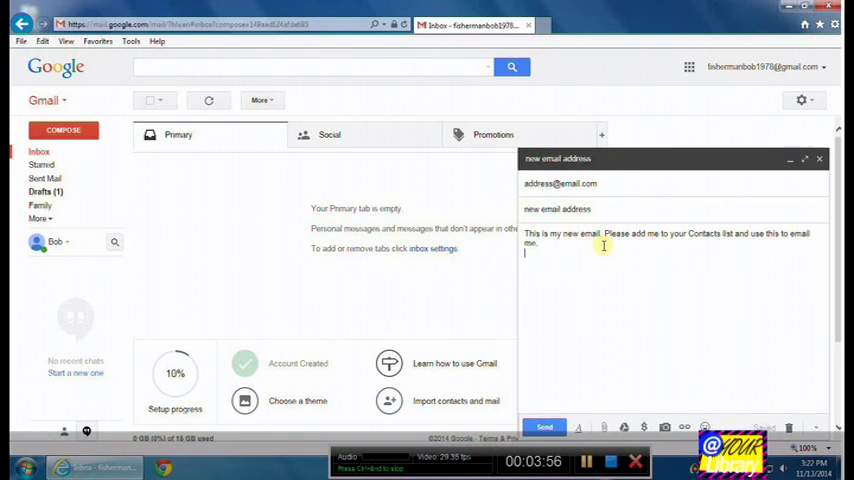
{"action": "type", "text": "Z"}
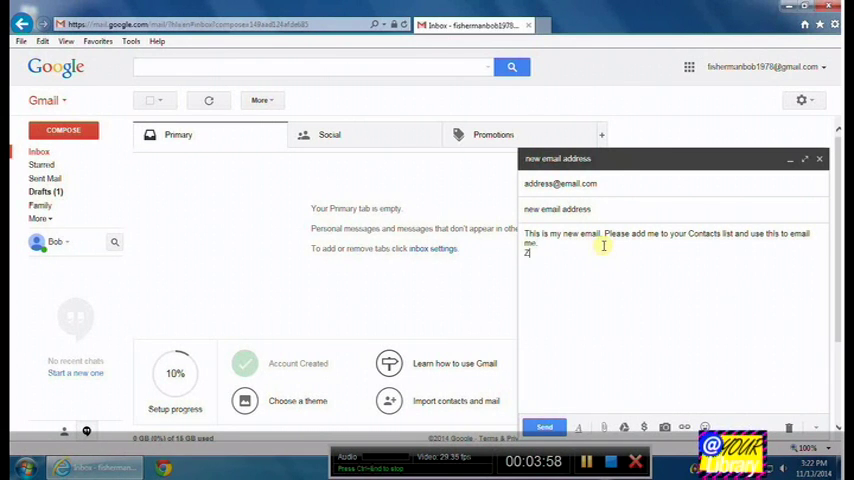
{"action": "type", "text": "ak"}
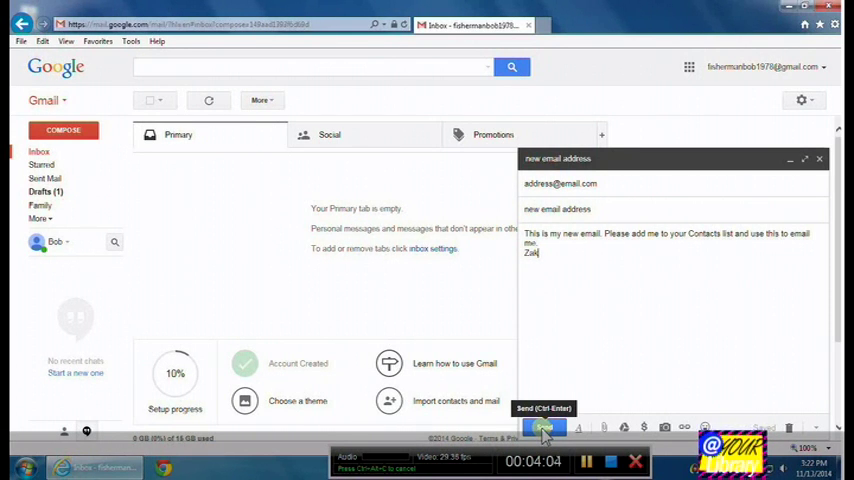
{"action": "mouse_move", "coordinate": [661, 349]}
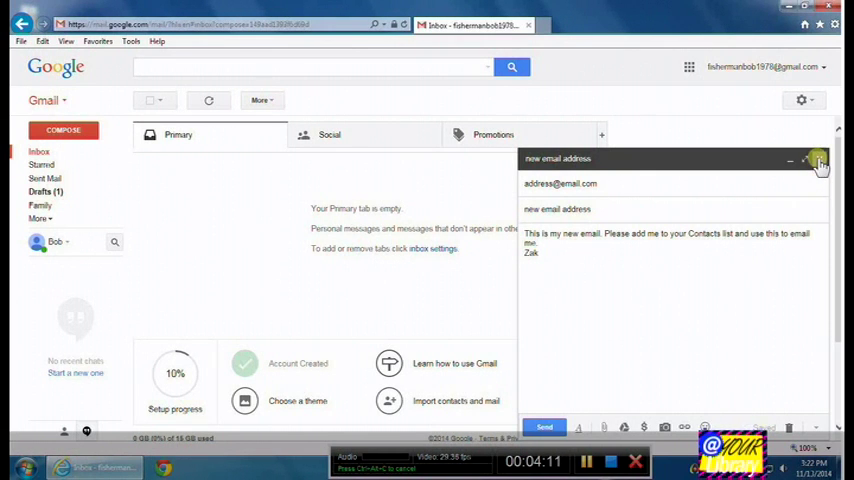
Step: Reopen the saved draft from Drafts and add 'PS, bring the guacamole.' below the signature
{"action": "left_click", "coordinate": [818, 160]}
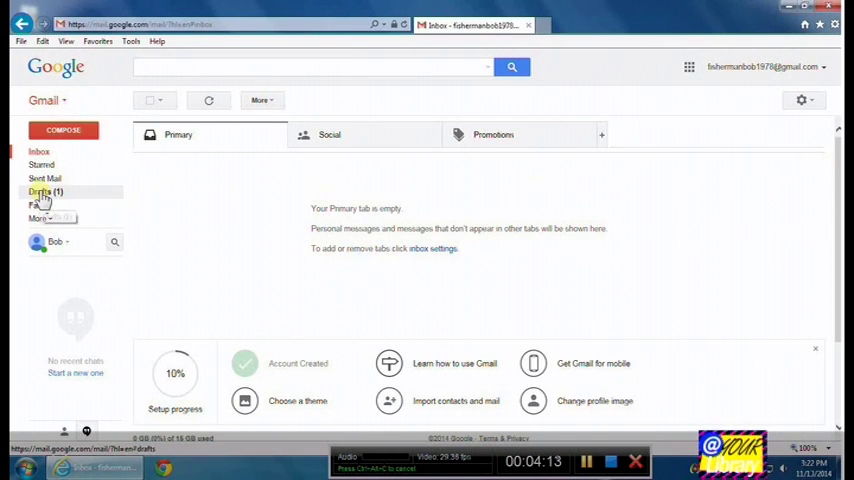
{"action": "left_click", "coordinate": [44, 192]}
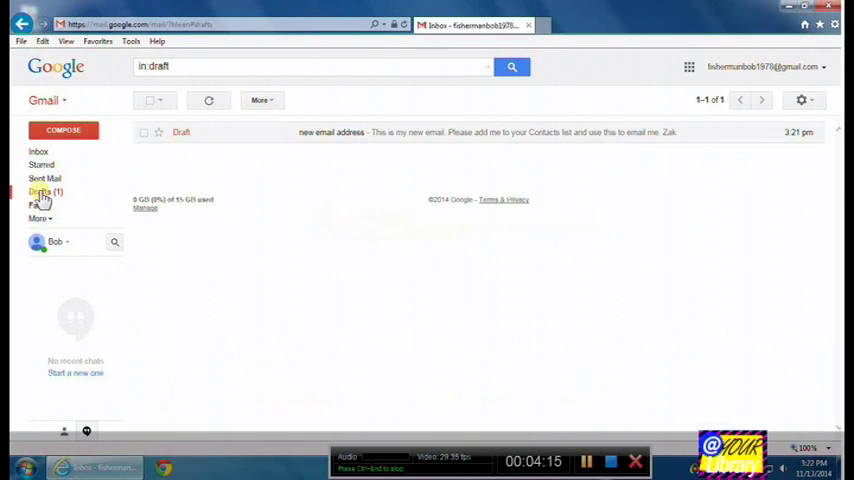
{"action": "left_click", "coordinate": [345, 132]}
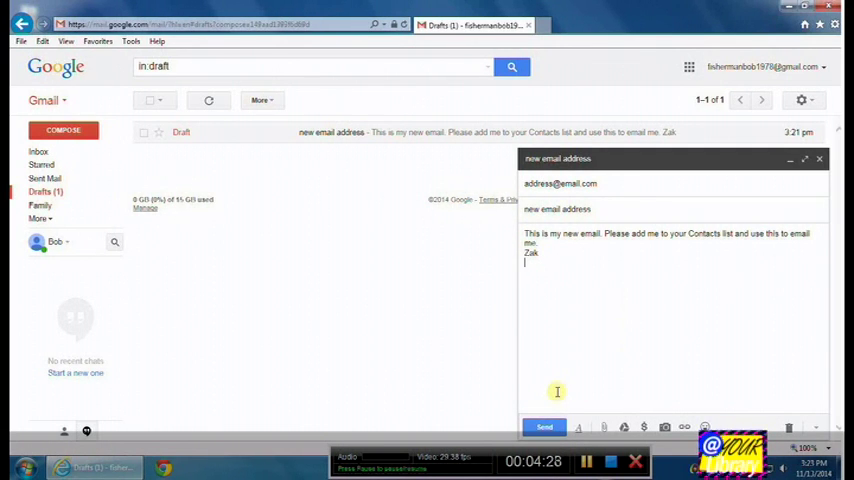
{"action": "type", "text": "P"}
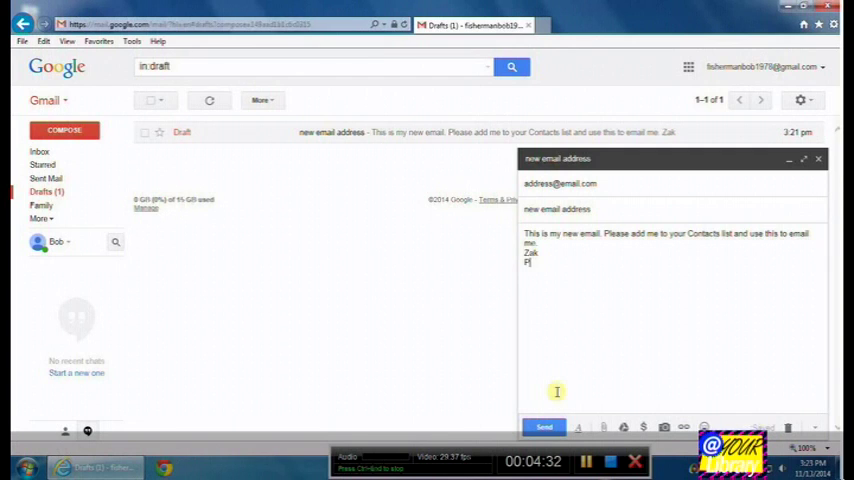
{"action": "type", "text": "PS, bring the gua"}
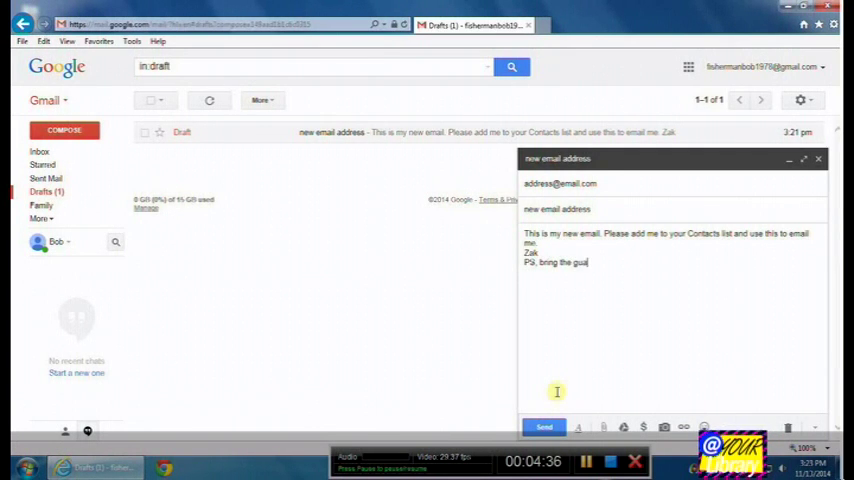
{"action": "type", "text": "camole..."}
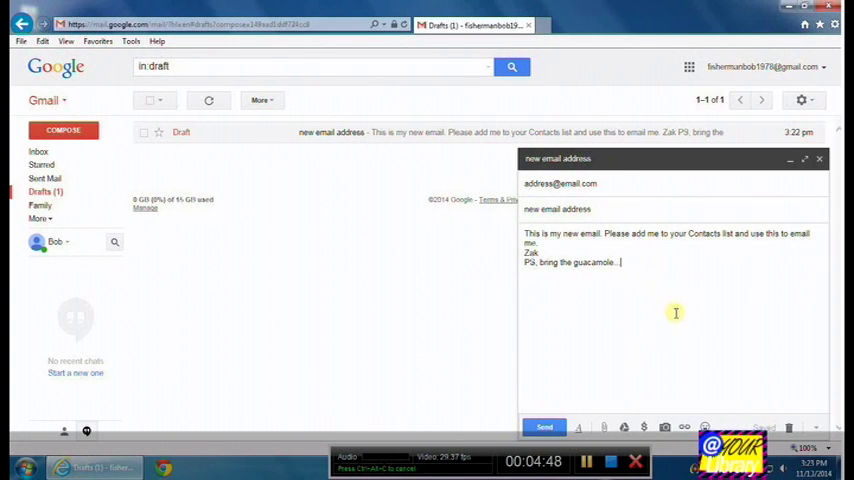
{"action": "mouse_move", "coordinate": [693, 338]}
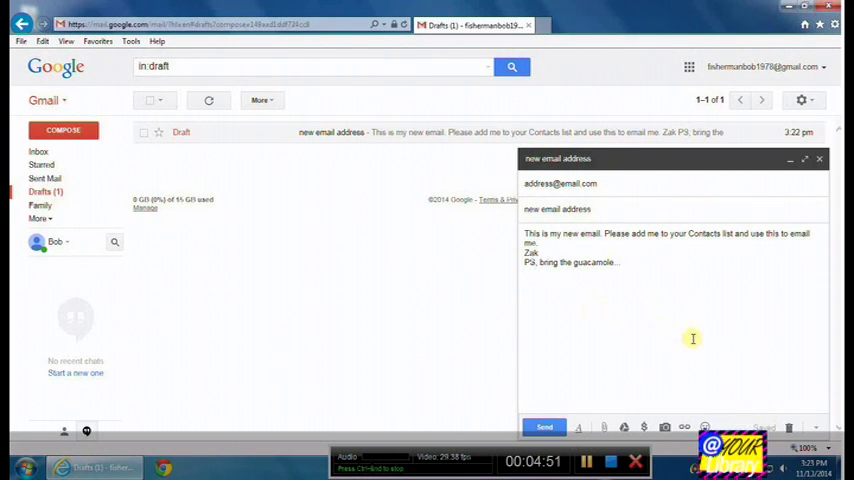
{"action": "mouse_move", "coordinate": [789, 427]}
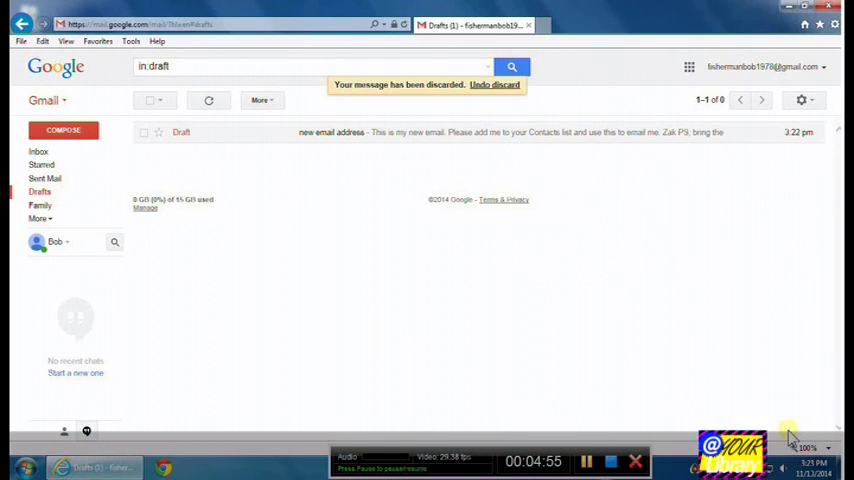
{"action": "mouse_move", "coordinate": [280, 283]}
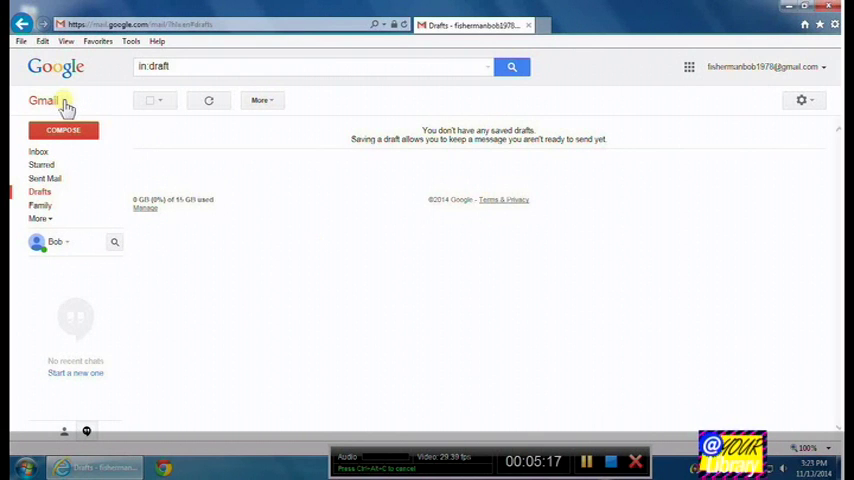
Step: Open the Gmail dropdown offering Gmail, Contacts and Tasks
{"action": "left_click", "coordinate": [47, 100]}
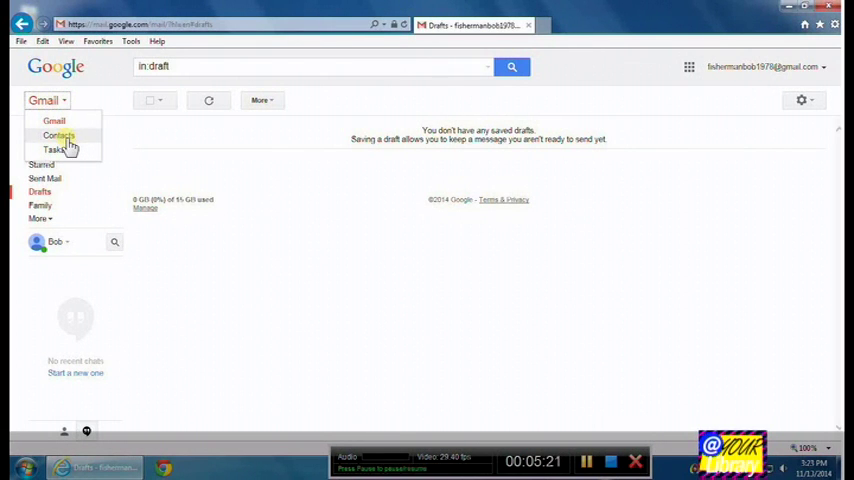
{"action": "left_click", "coordinate": [59, 135]}
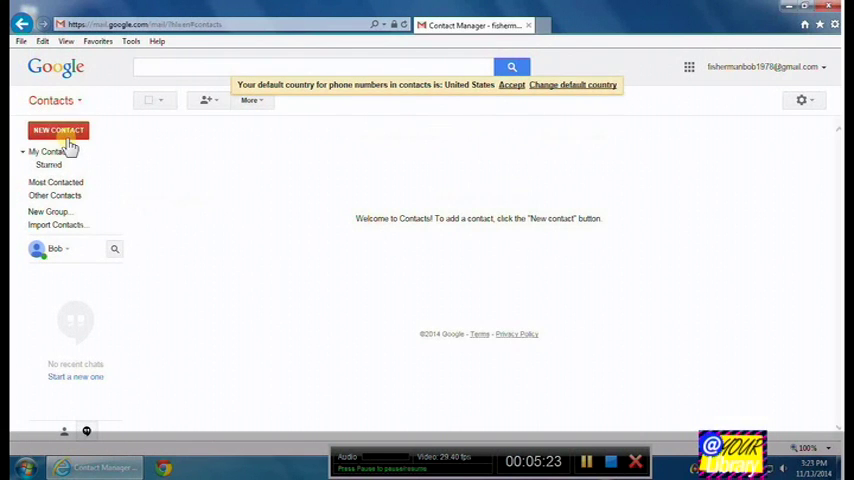
{"action": "mouse_move", "coordinate": [315, 147]}
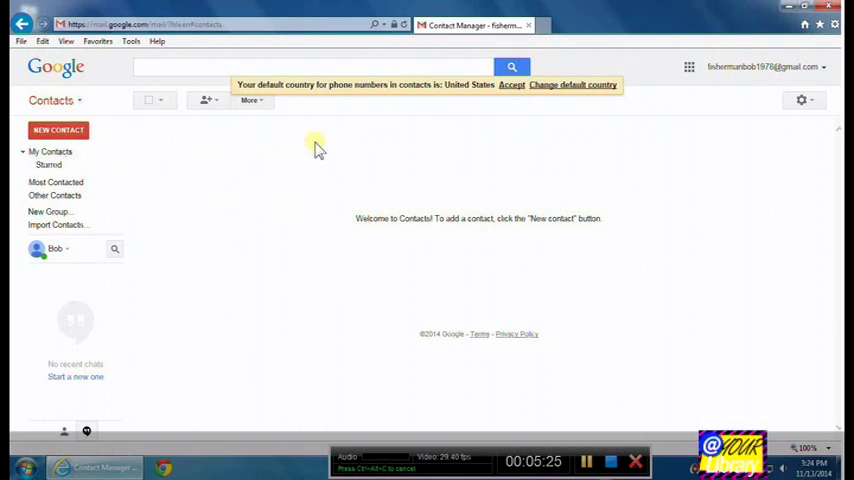
{"action": "mouse_move", "coordinate": [211, 160]}
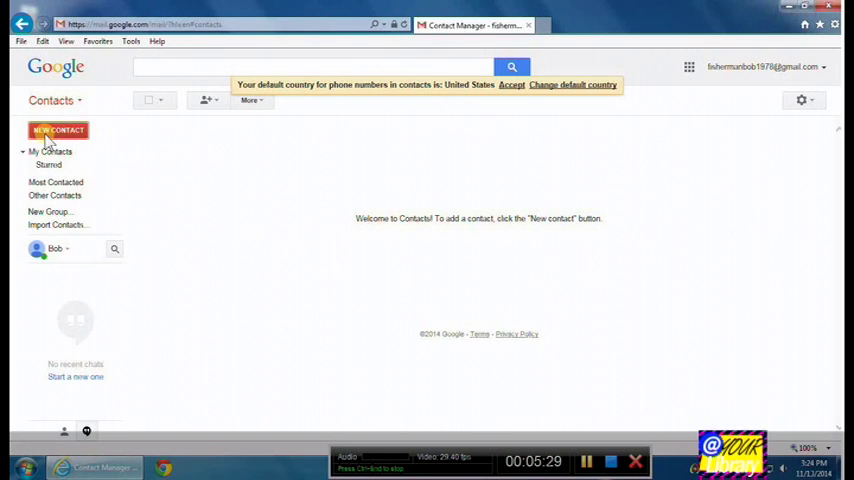
{"action": "left_click", "coordinate": [57, 130]}
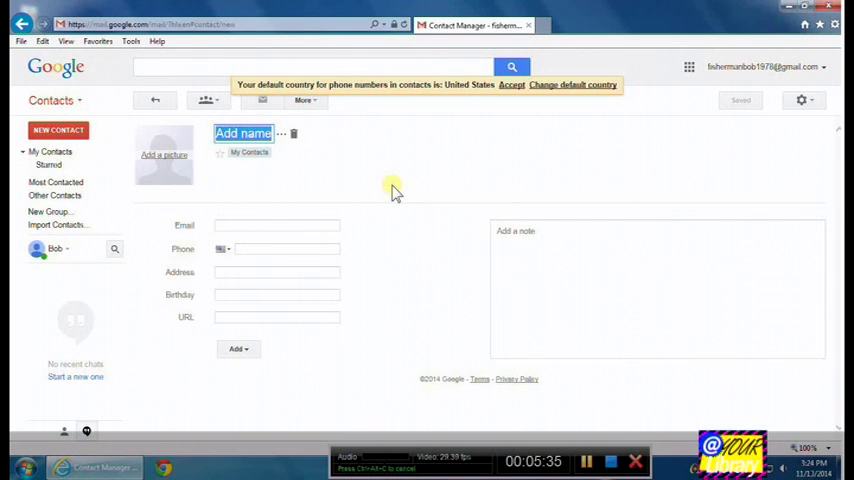
{"action": "type", "text": "Fr"}
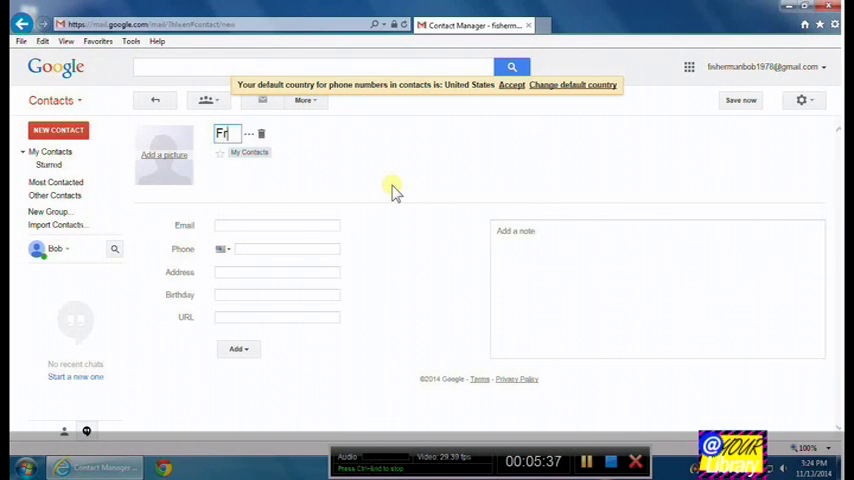
{"action": "type", "text": "iend's Name"}
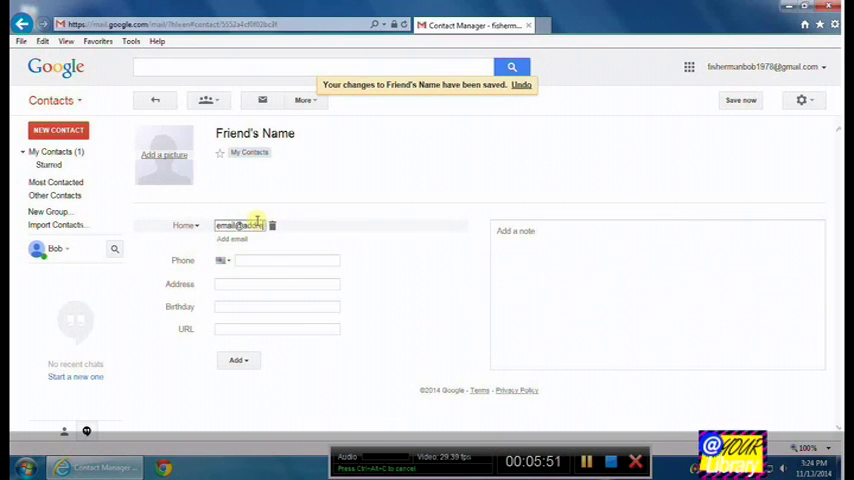
{"action": "type", "text": "mail@address.com"}
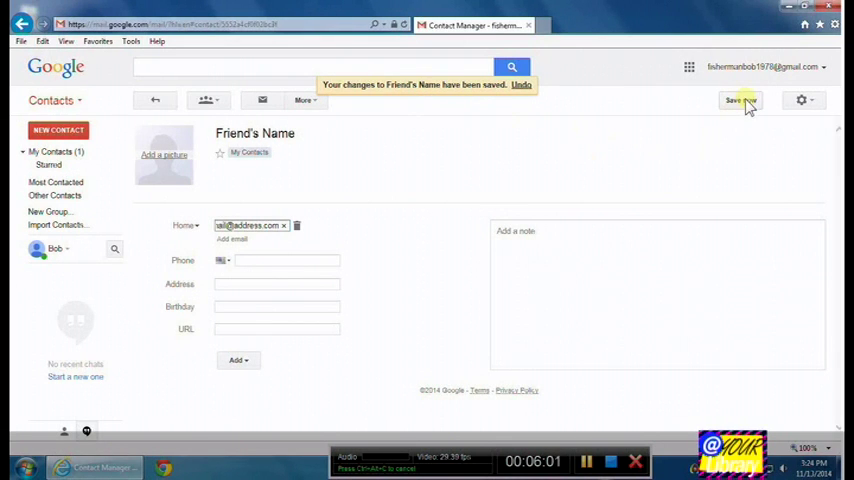
Step: Save the Friend's Name contact and select it in My Contacts
{"action": "left_click", "coordinate": [735, 100]}
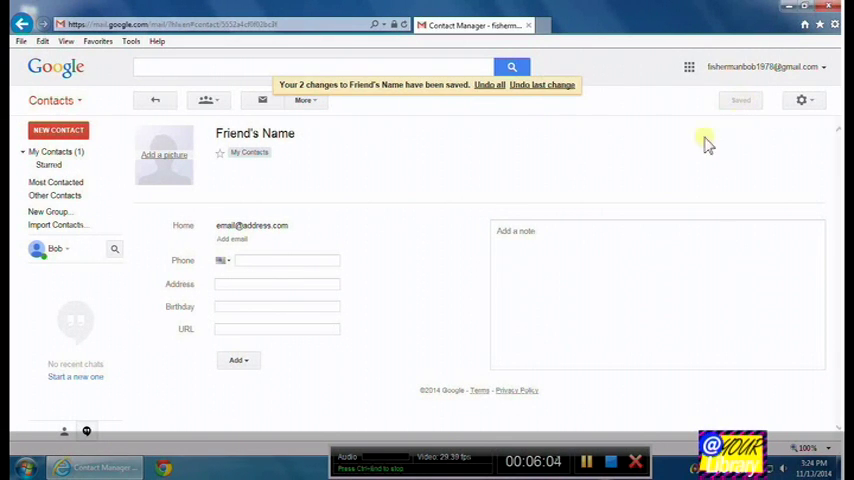
{"action": "mouse_move", "coordinate": [50, 151]}
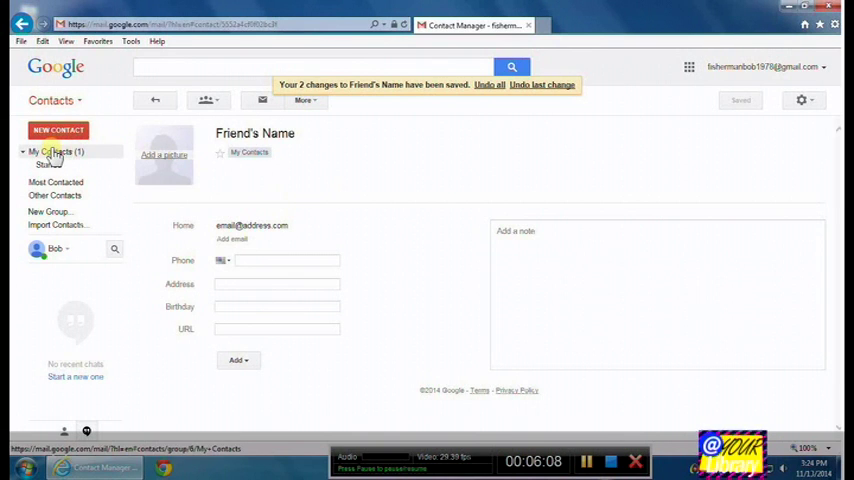
{"action": "left_click", "coordinate": [50, 153]}
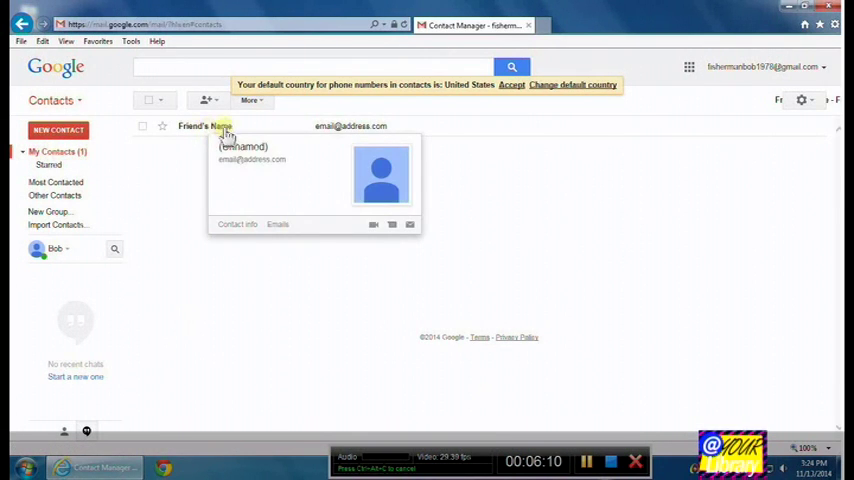
{"action": "mouse_move", "coordinate": [345, 130]}
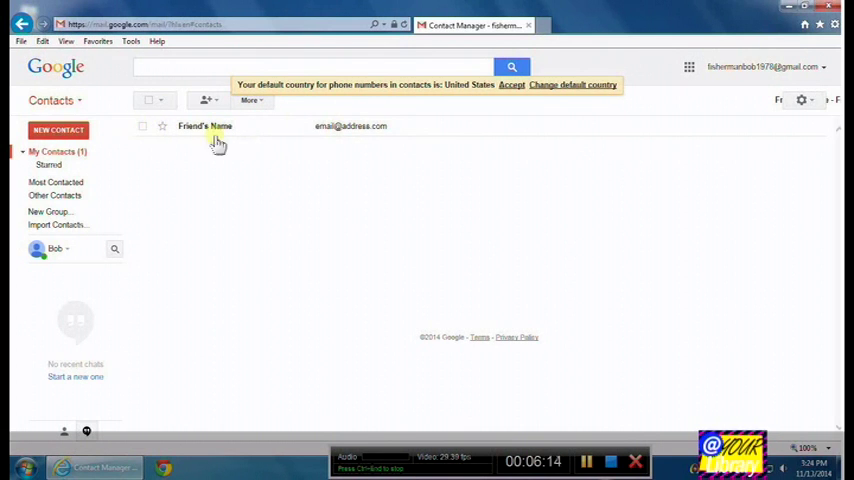
{"action": "left_click", "coordinate": [143, 126]}
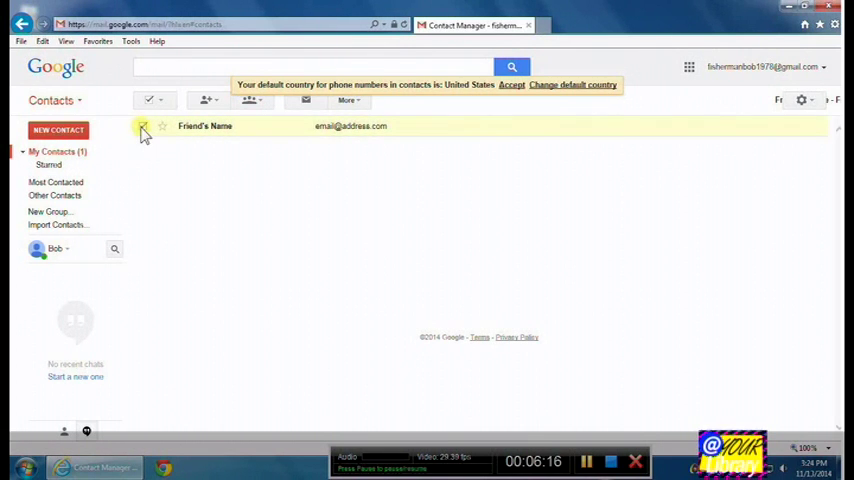
Step: Start an email to Friend's Name and type 'Message' in the body
{"action": "left_click", "coordinate": [142, 126]}
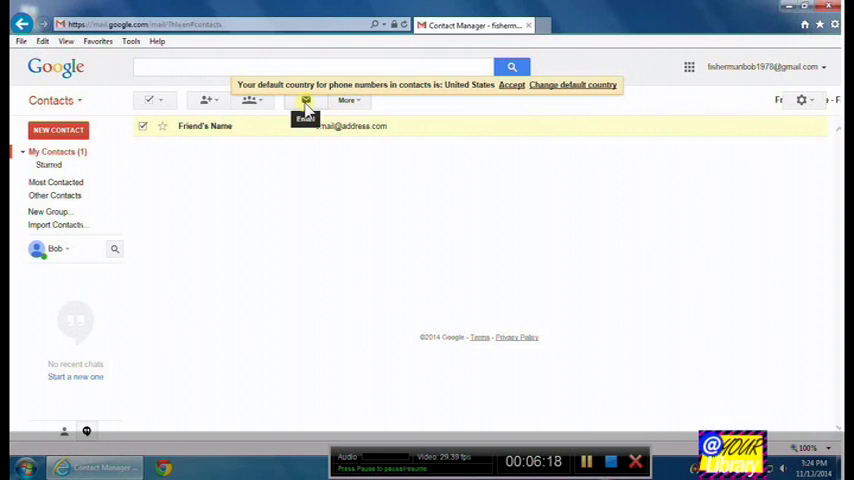
{"action": "left_click", "coordinate": [306, 112]}
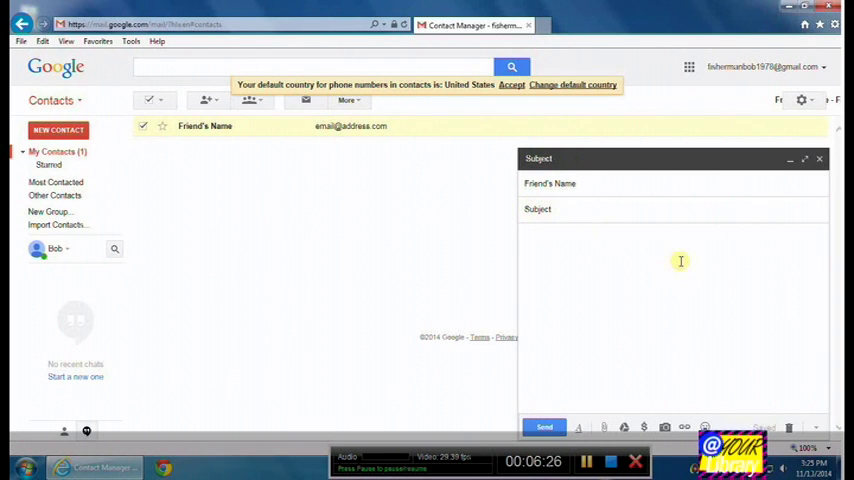
{"action": "type", "text": "Message"}
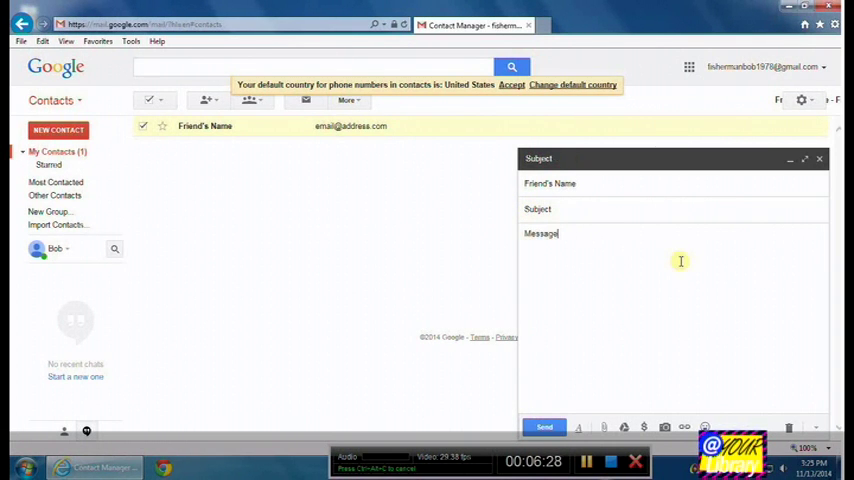
{"action": "mouse_move", "coordinate": [601, 274]}
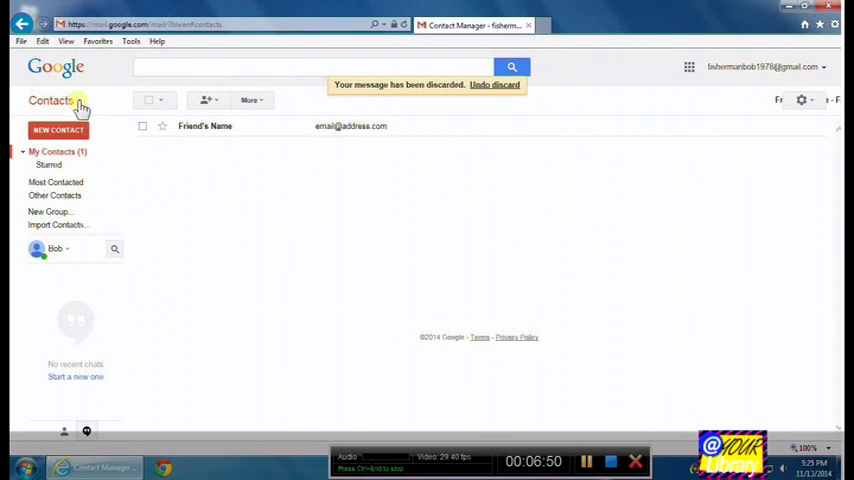
Step: Switch back to the Gmail inbox, sign out, and remove the remembered account
{"action": "left_click", "coordinate": [55, 100]}
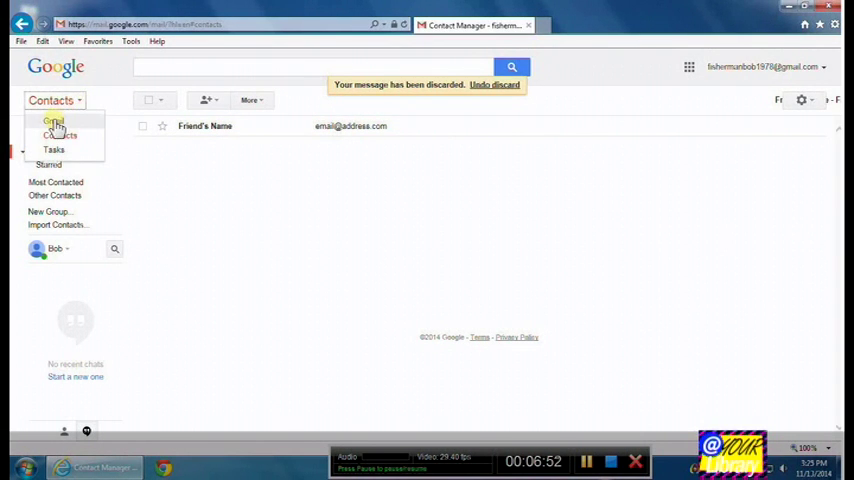
{"action": "left_click", "coordinate": [52, 122]}
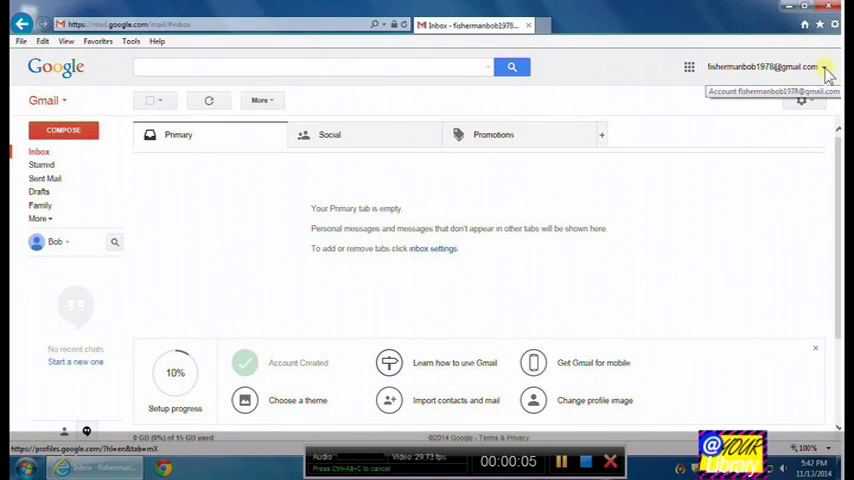
{"action": "left_click", "coordinate": [824, 67]}
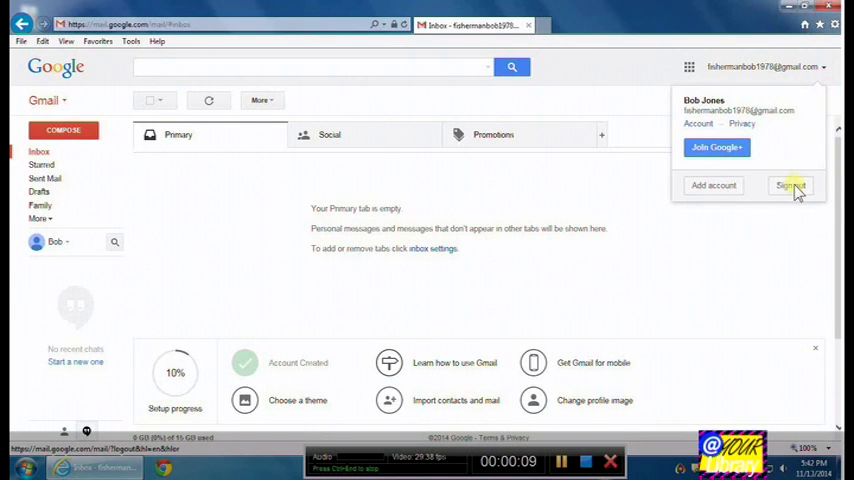
{"action": "left_click", "coordinate": [790, 185]}
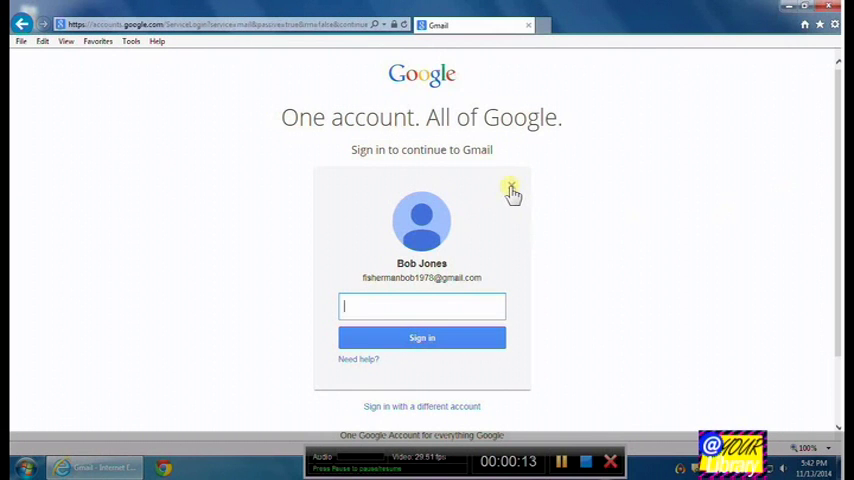
{"action": "left_click", "coordinate": [421, 406]}
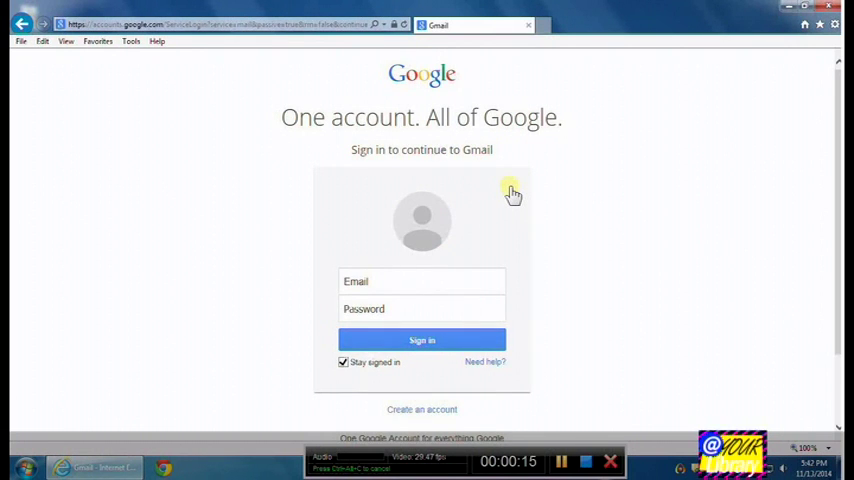